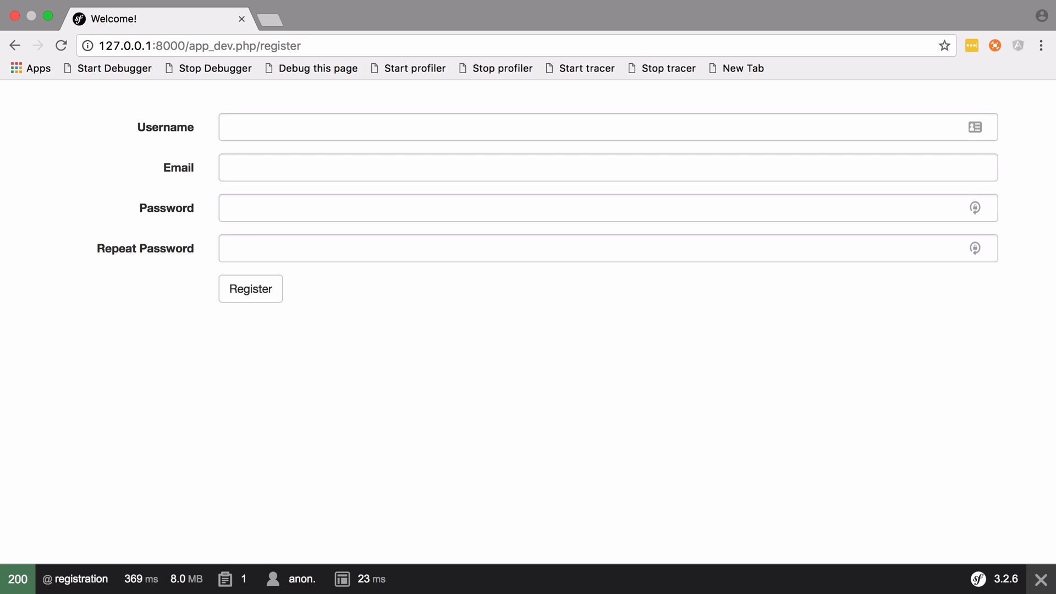
# Step: Enter test username 'we' and email 'rwqer@' in the registration form and submit it
pyautogui.write('we')
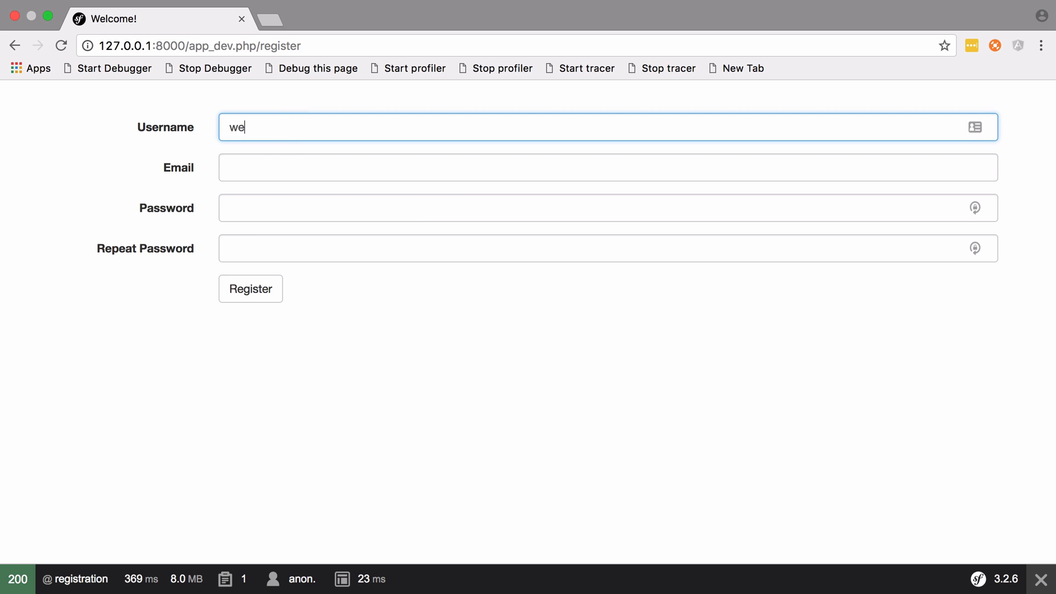
pyautogui.write('rwqer@fdsfsd.com')
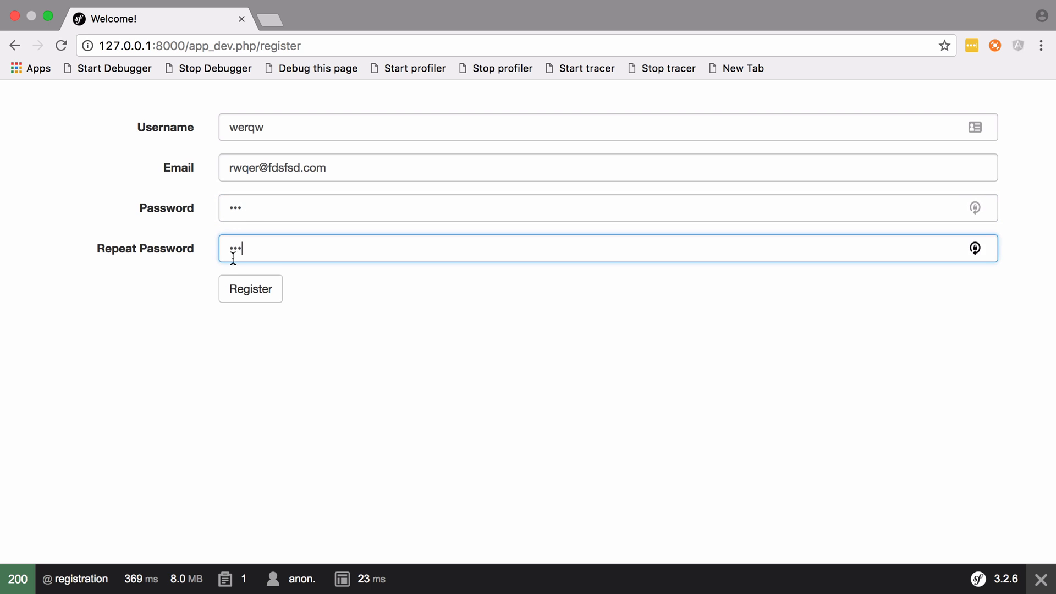
pyautogui.click(249, 288)
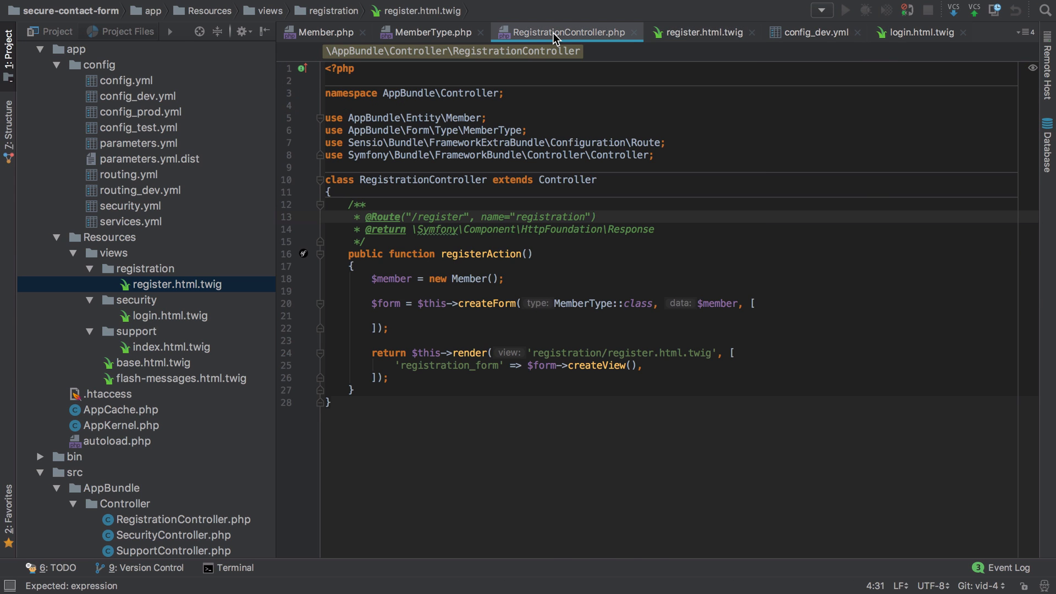
# Step: Close all tabs other than RegistrationController.php and select the $member variable
pyautogui.rightClick(565, 32)
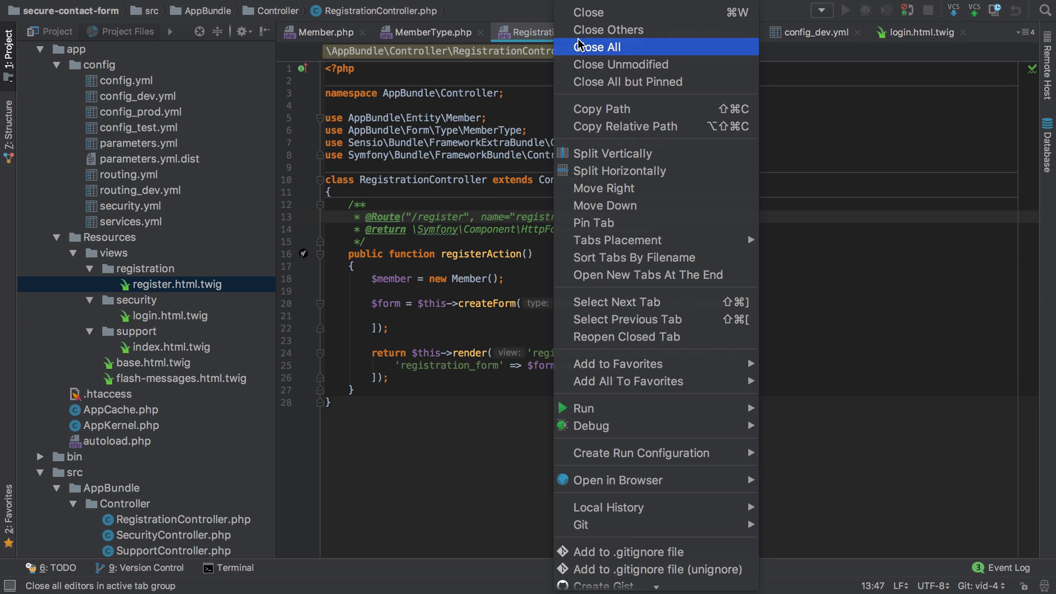
pyautogui.click(607, 29)
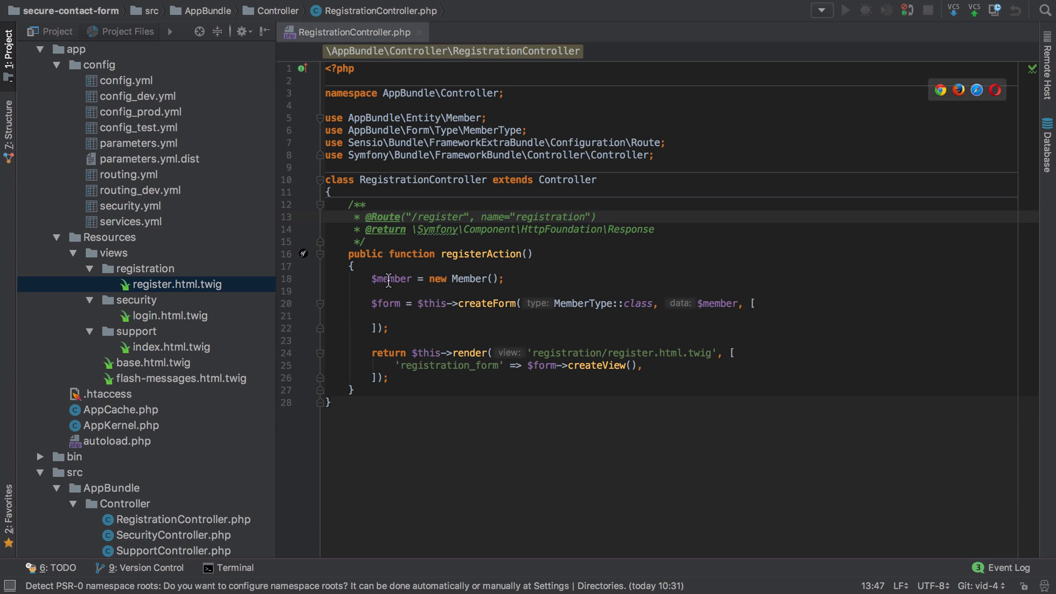
pyautogui.doubleClick(390, 278)
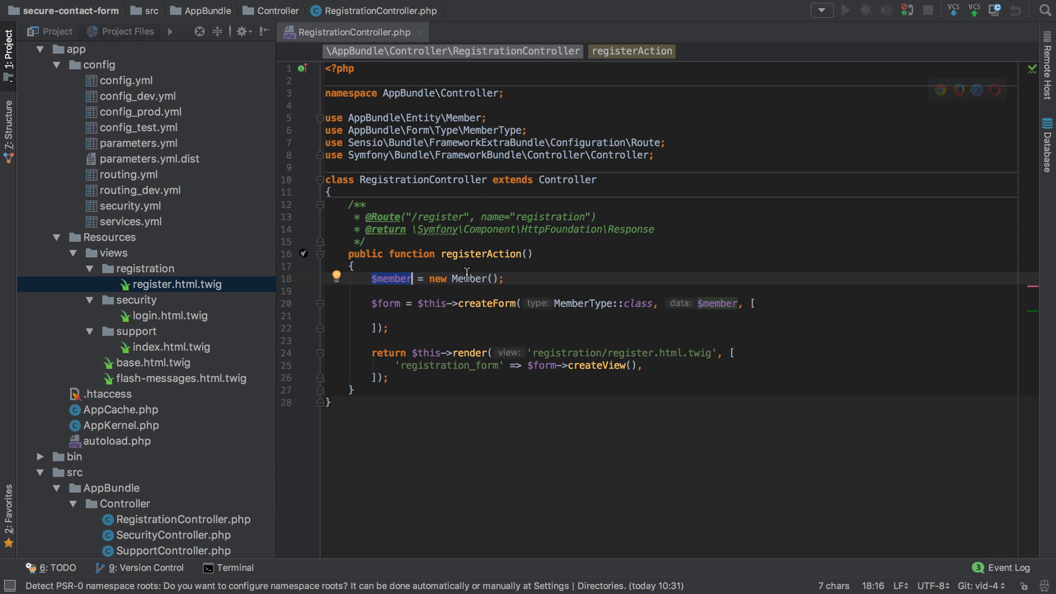
pyautogui.moveTo(442, 319)
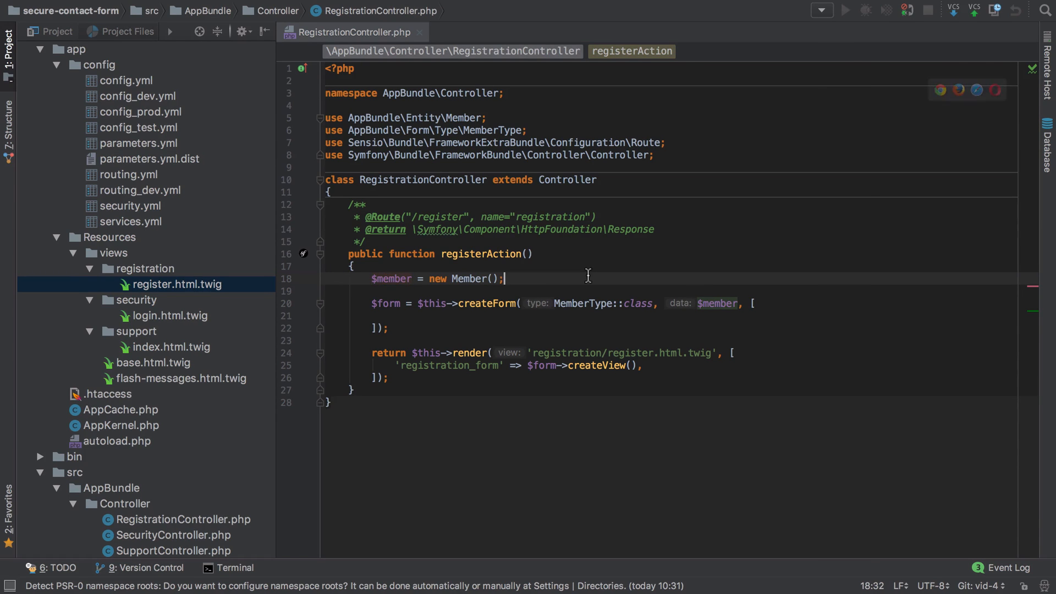
# Step: Start a new '$member->set' line in registerAction to call a setter
pyautogui.write('$member->')
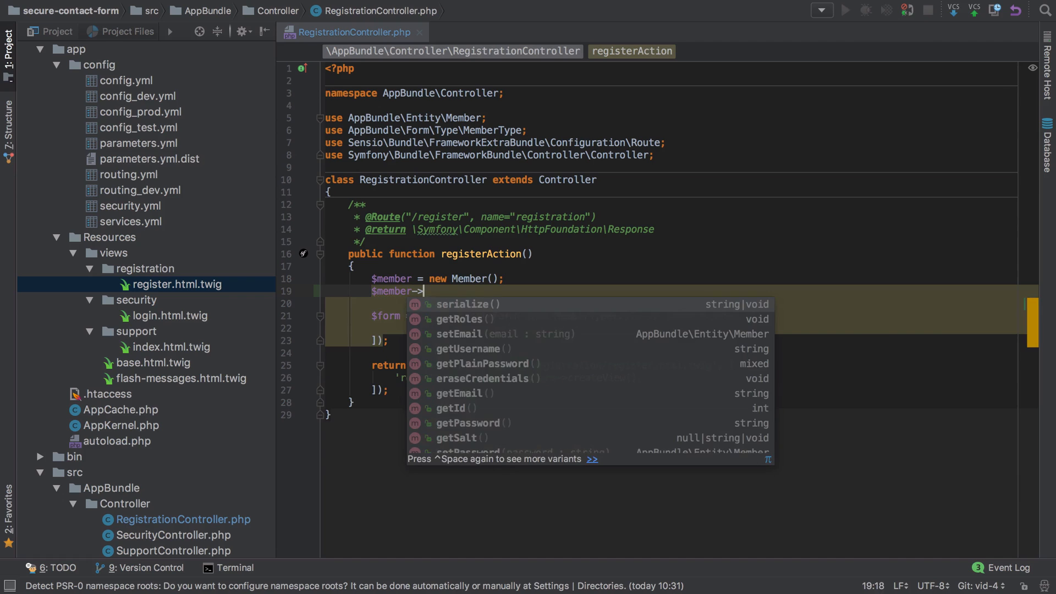
pyautogui.write('set')
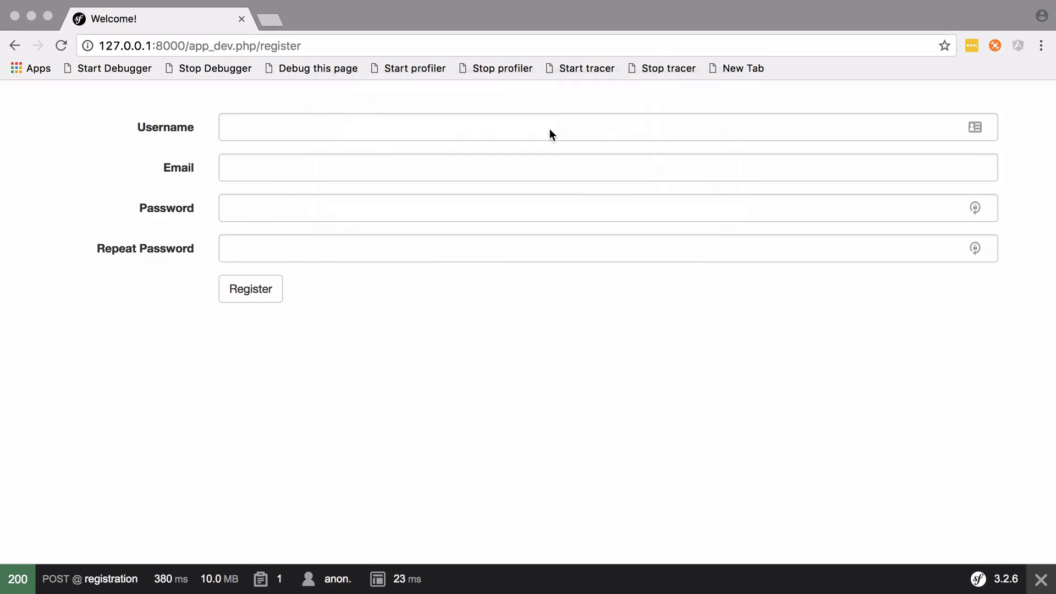
# Step: Enter the username 'ted' into the reloaded registration form
pyautogui.write('ted')
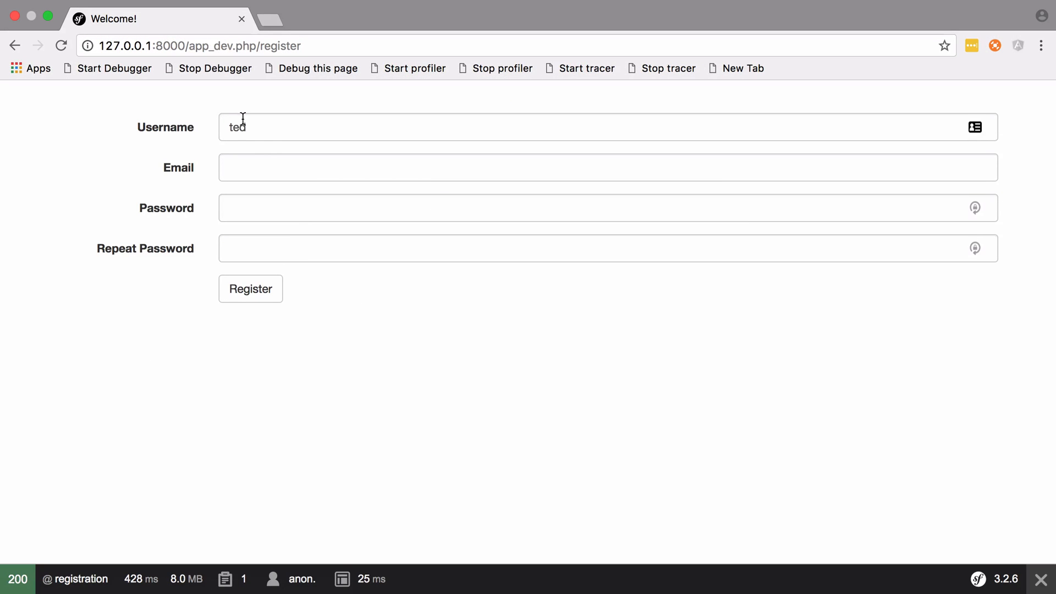
pyautogui.moveTo(485, 189)
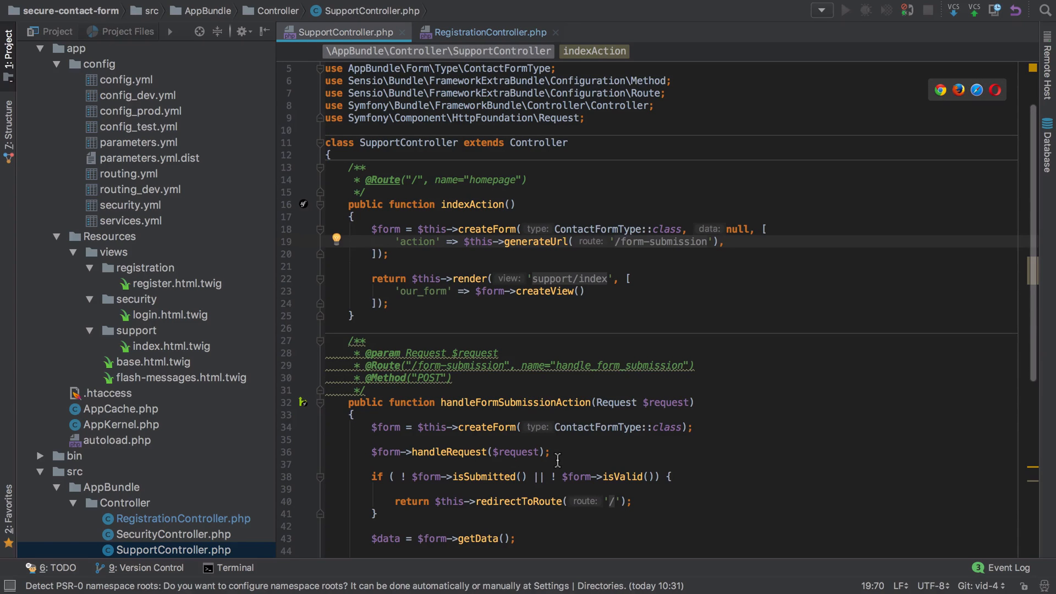
# Step: Scroll down through handleFormSubmissionAction in SupportController.php
pyautogui.scroll(-3)
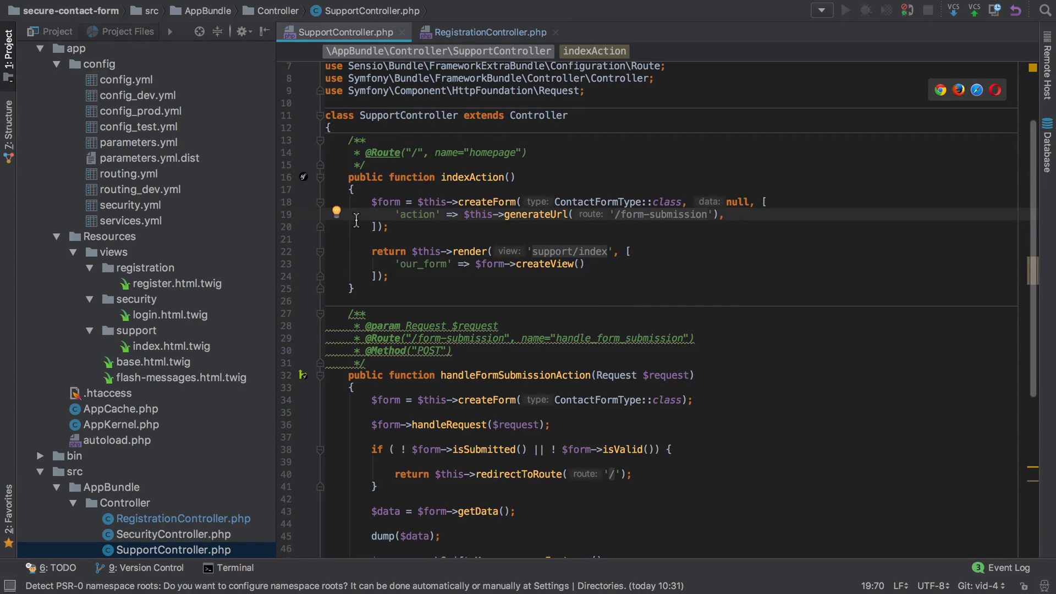
pyautogui.moveTo(497, 215)
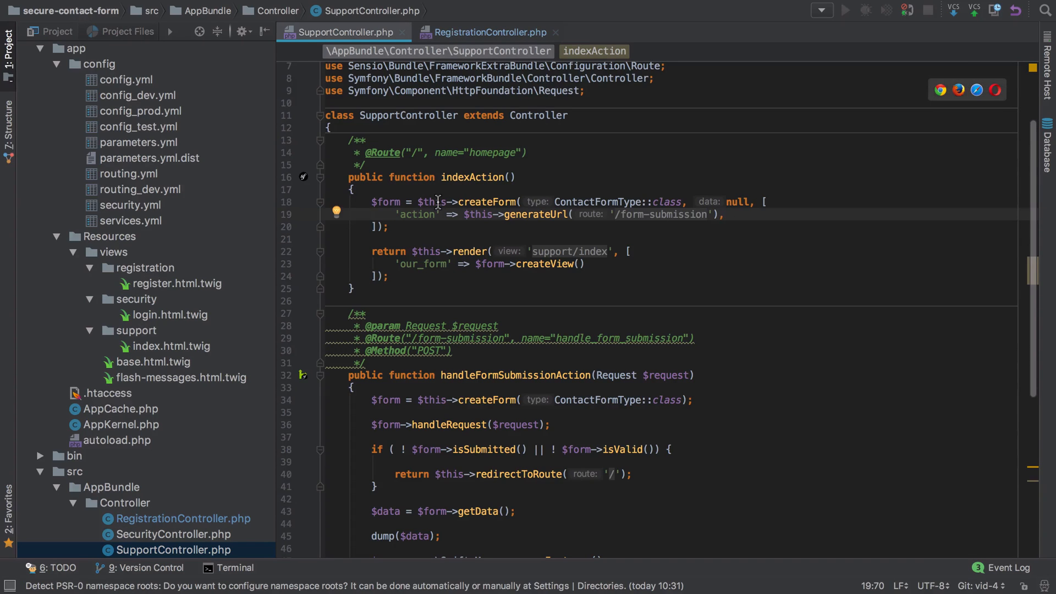
pyautogui.scroll(-3)
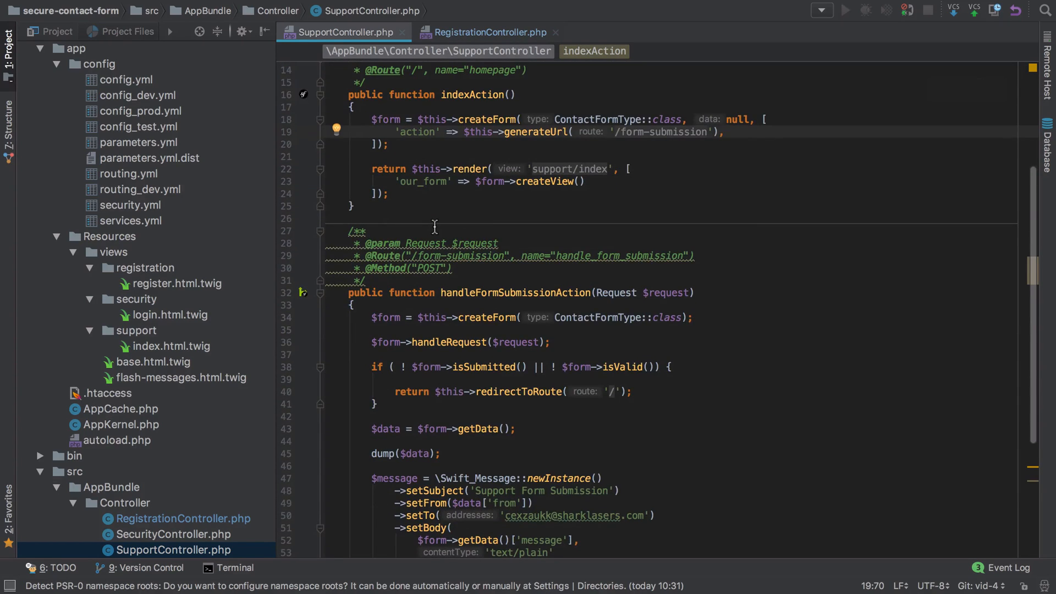
pyautogui.scroll(-3)
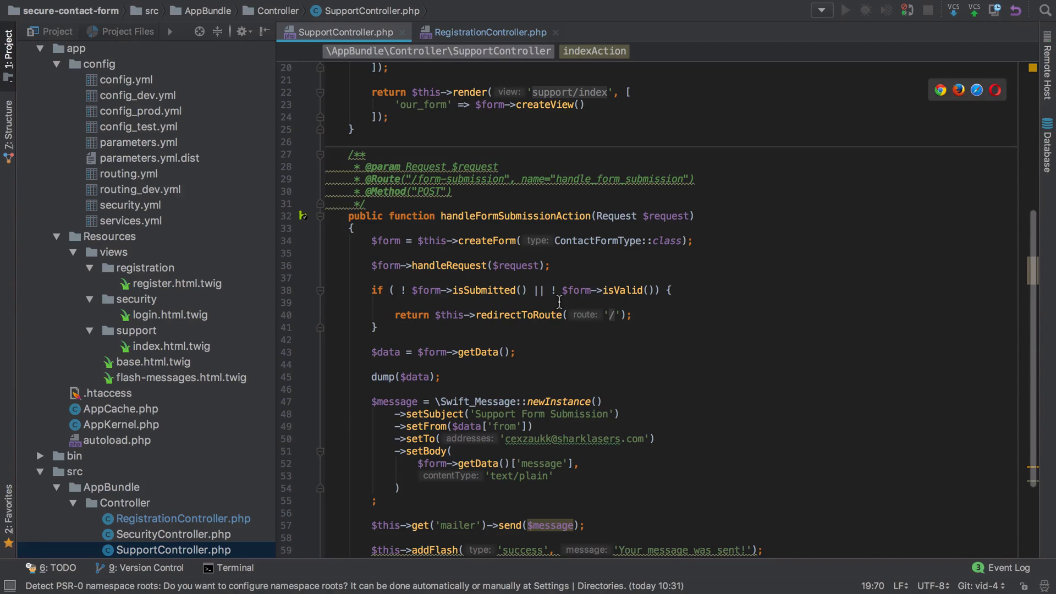
pyautogui.moveTo(434, 38)
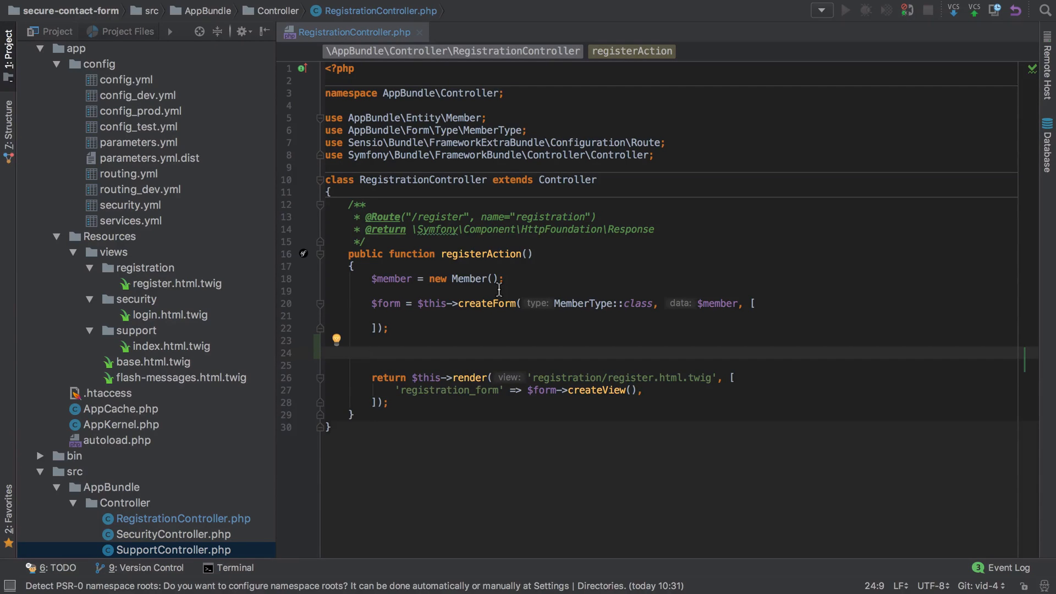
# Step: Add a Request $request parameter with the HttpFoundation import and call $form->handleRequest($request)
pyautogui.write('$form->hand')
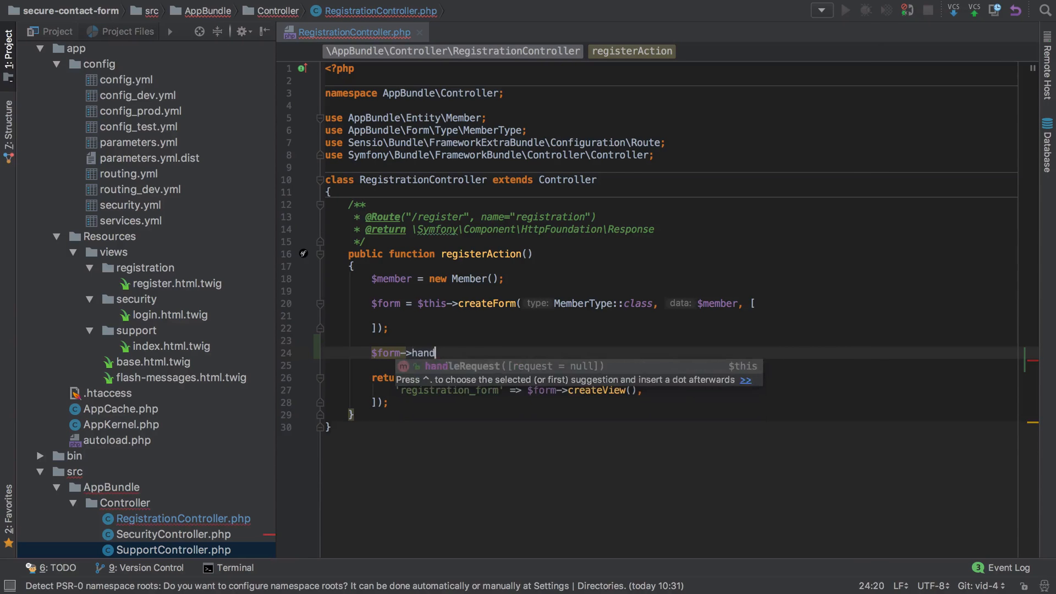
pyautogui.write('Req')
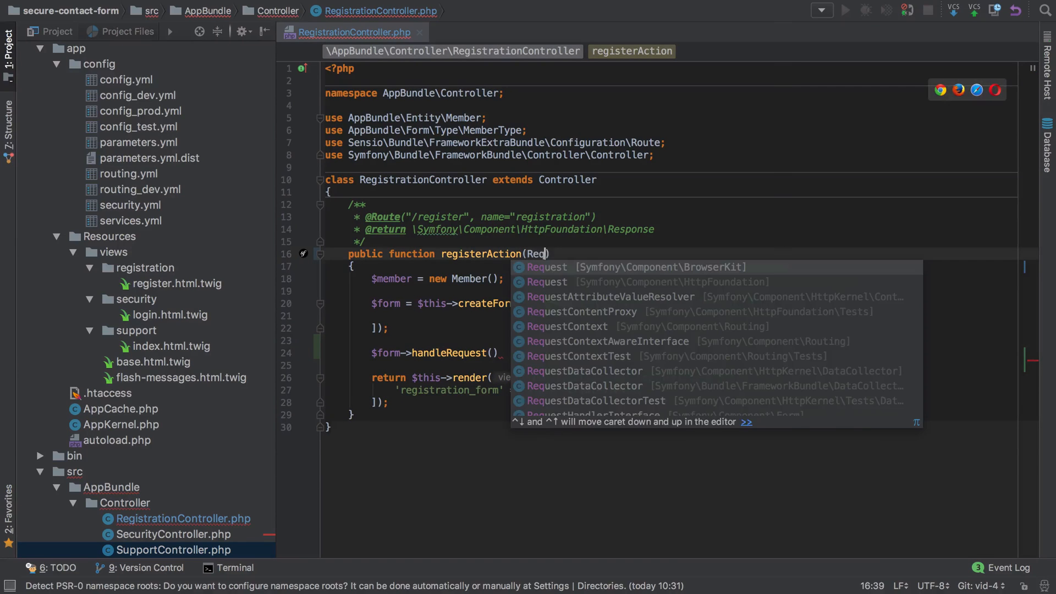
pyautogui.click(547, 281)
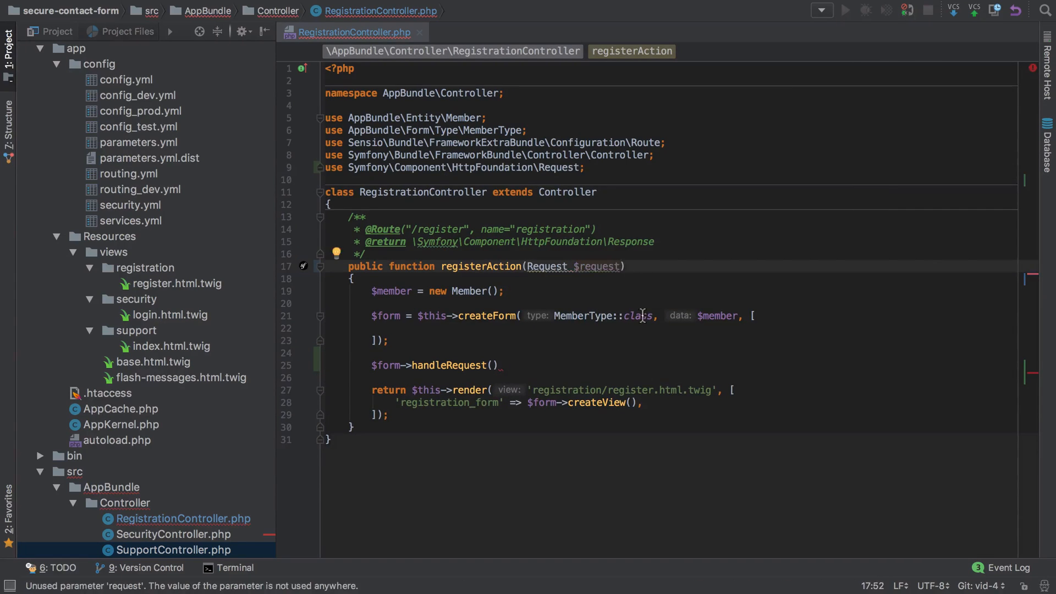
pyautogui.write('$request')
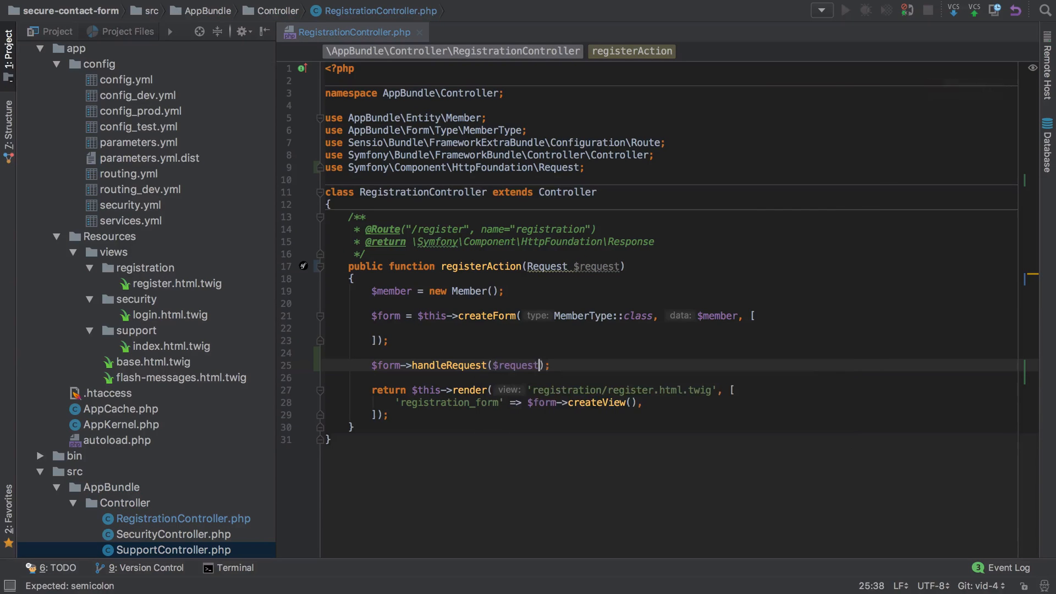
pyautogui.press('enter')
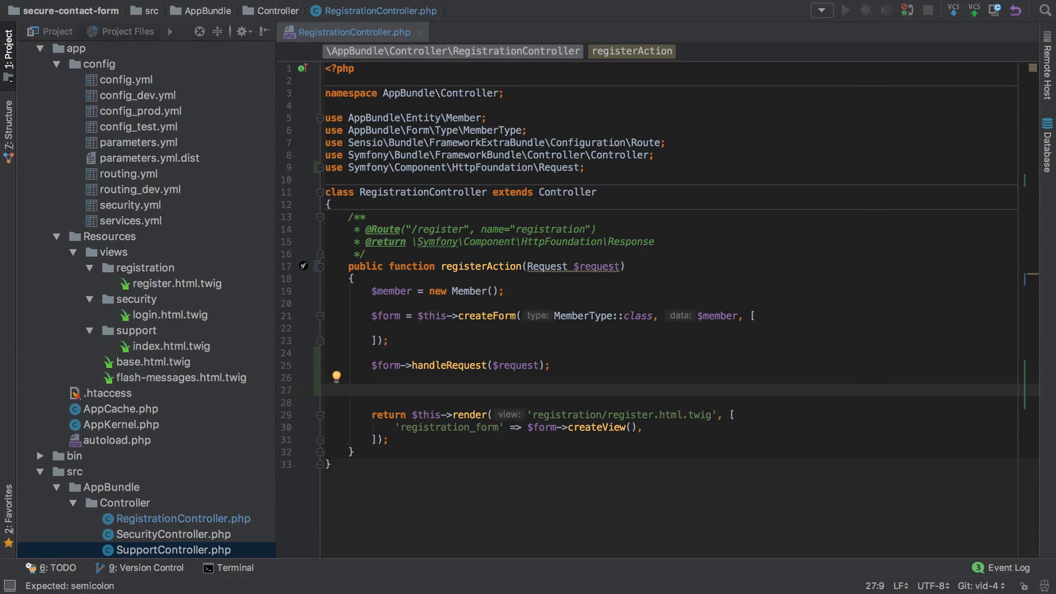
# Step: Write if ($form->isSubmitted() && $form->isValid()) { to open the valid-form block
pyautogui.write('if ($form->isSubmitted() && $form')
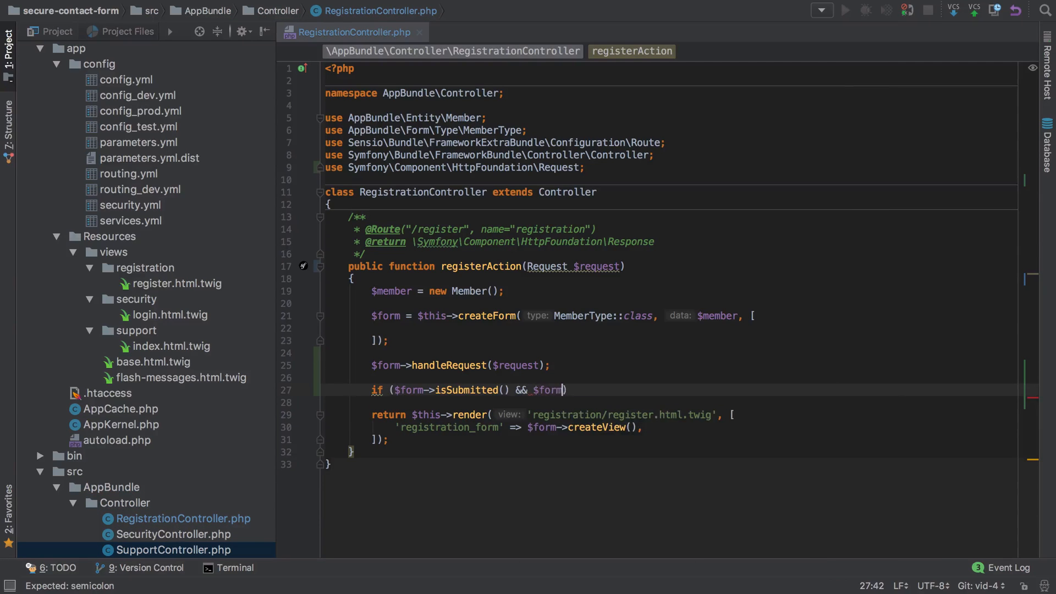
pyautogui.write('->isValid())')
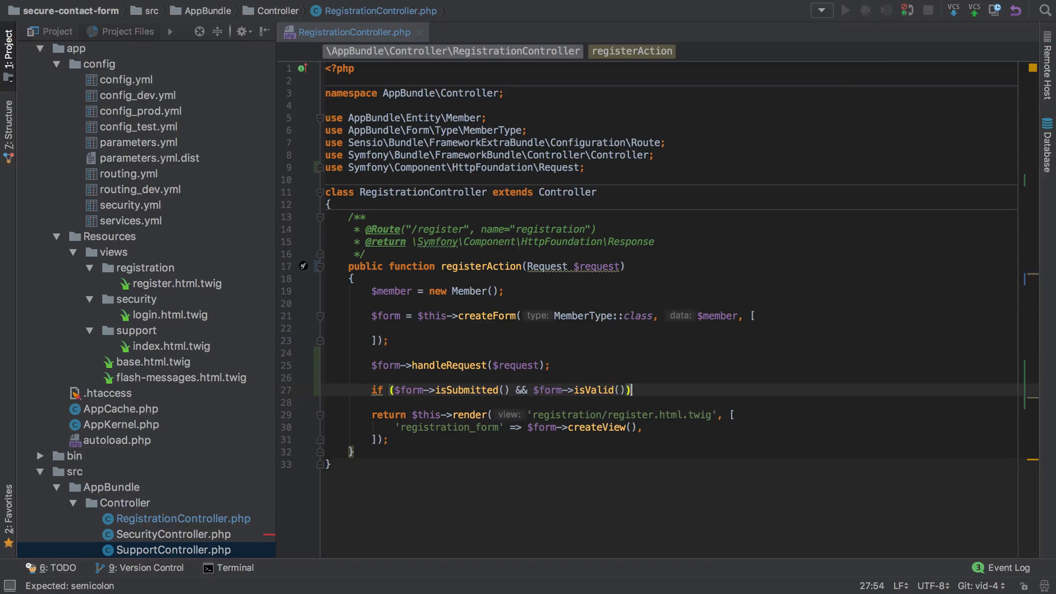
pyautogui.write('{')
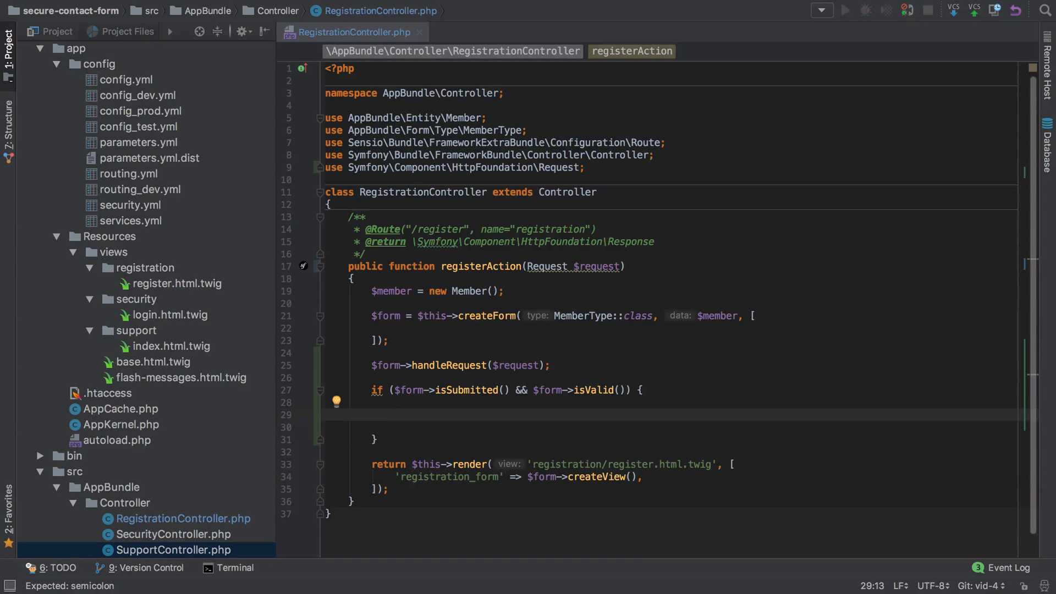
# Step: Inside the if block write $member->setPassword($password) and begin the $password assignment
pyautogui.click(395, 415)
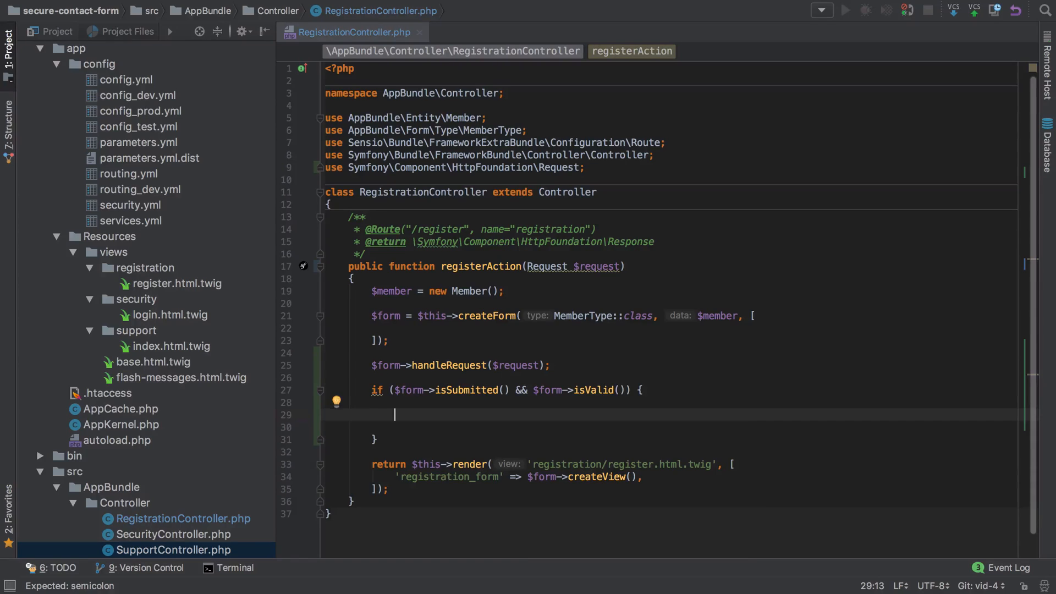
pyautogui.write('$member->')
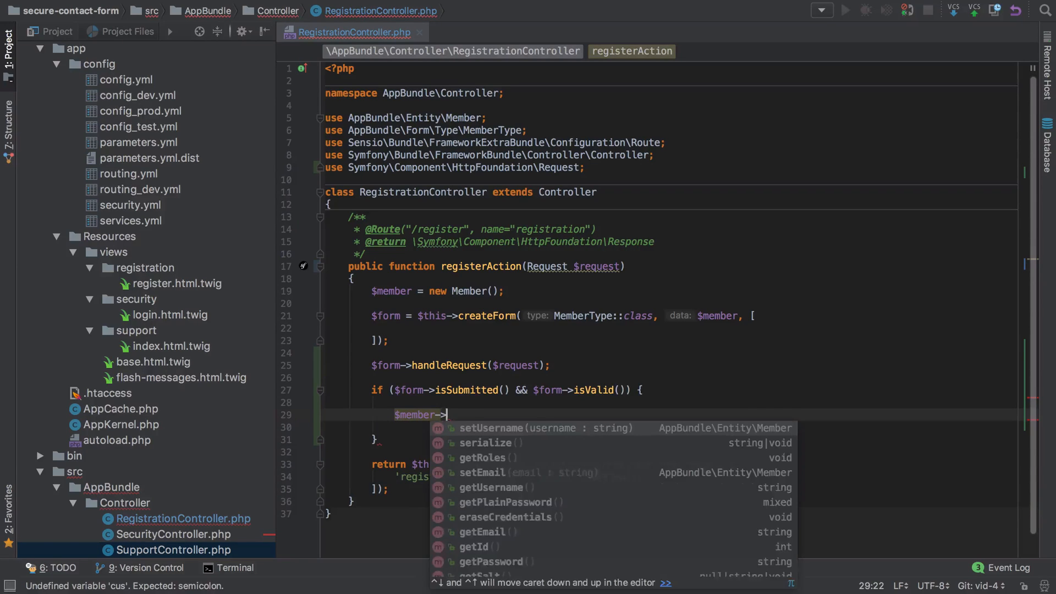
pyautogui.write('setPassword(')
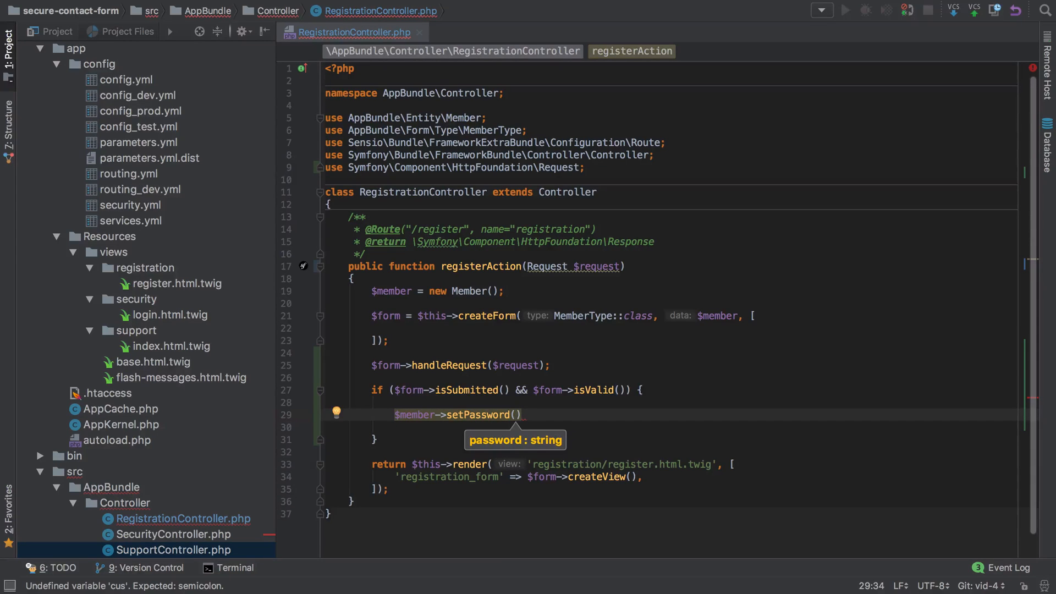
pyautogui.write('$password')
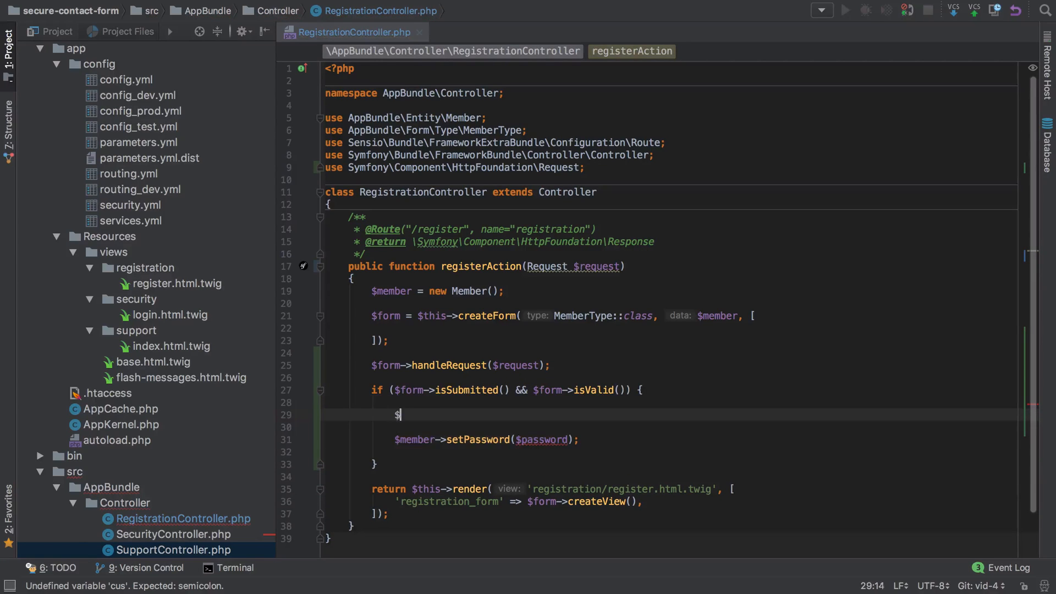
pyautogui.write('password')
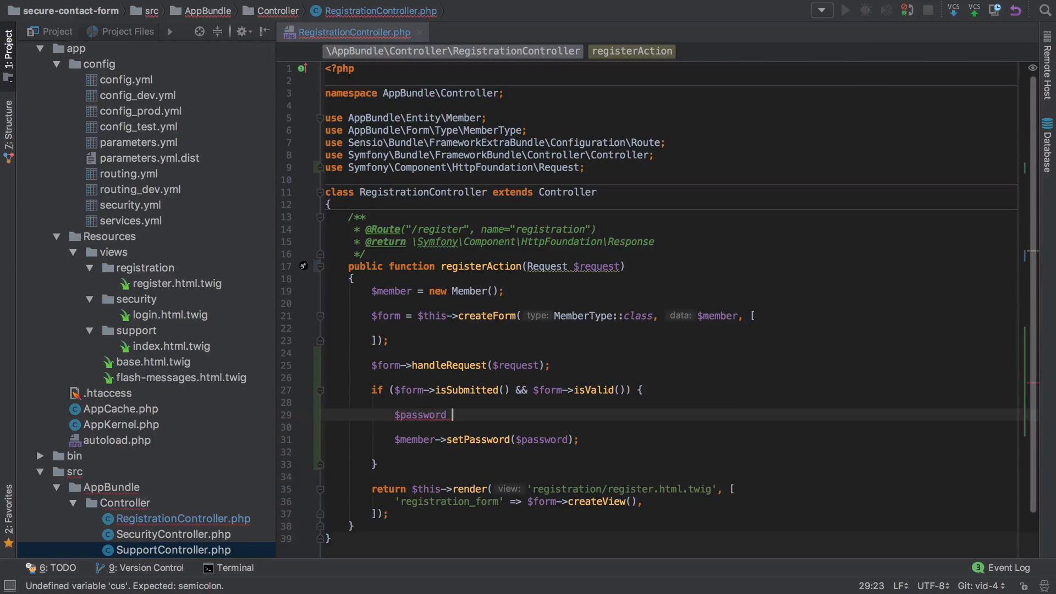
# Step: Assign $password from $this->get('security.password_encoder')->encodePassword() on chained lines
pyautogui.write("= $this->get('")
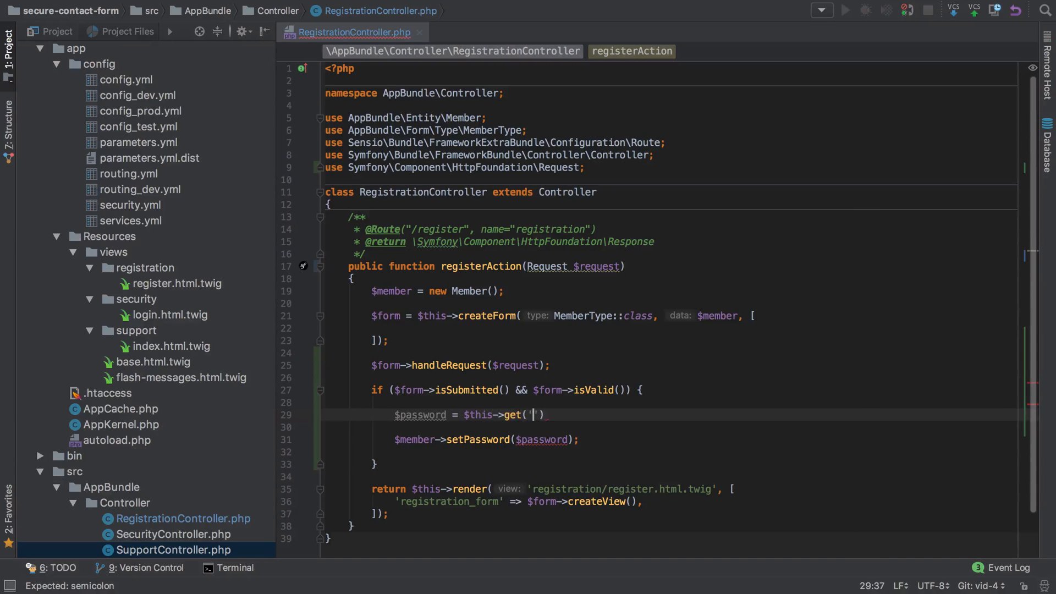
pyautogui.write('security.password_encoder')
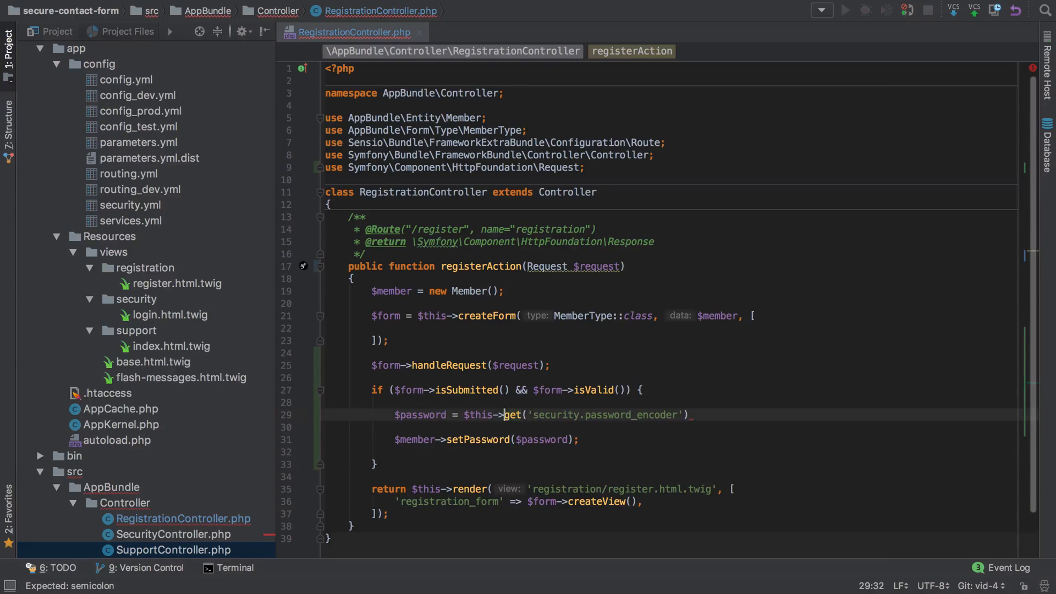
pyautogui.press('enter')
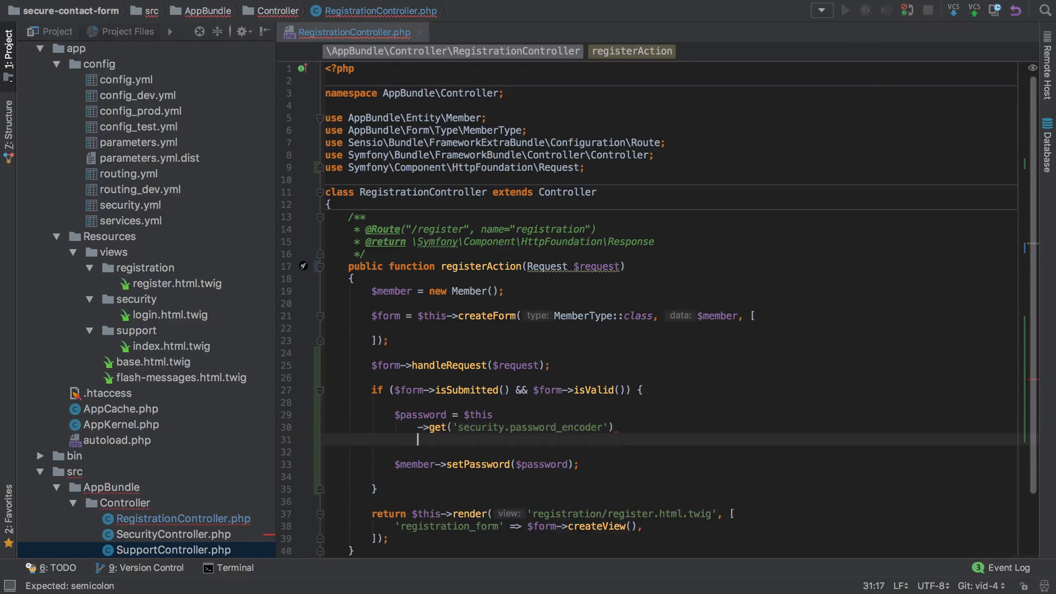
pyautogui.write('->encodePassword(')
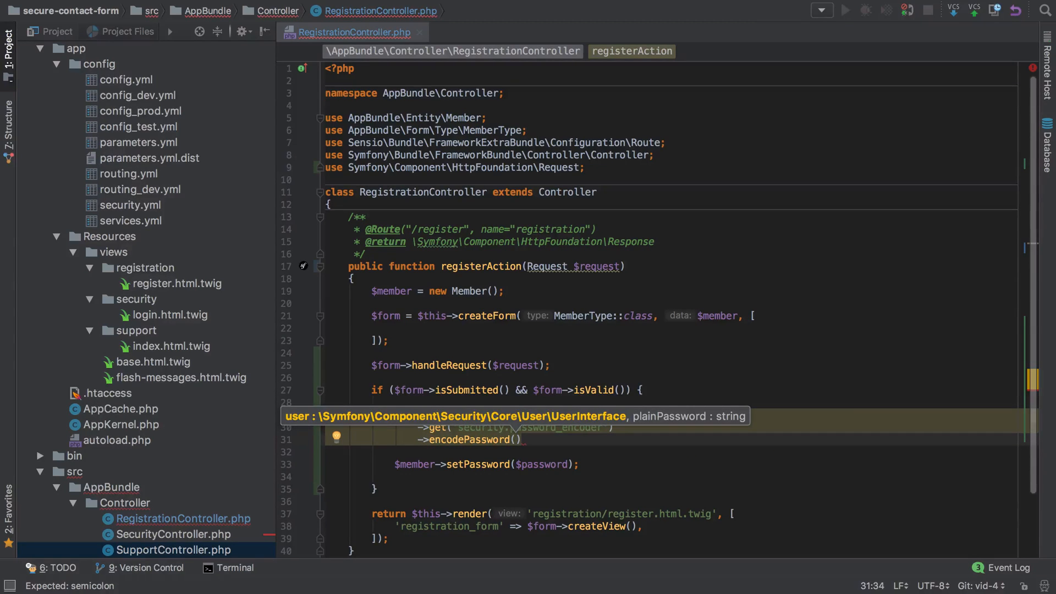
pyautogui.click(131, 204)
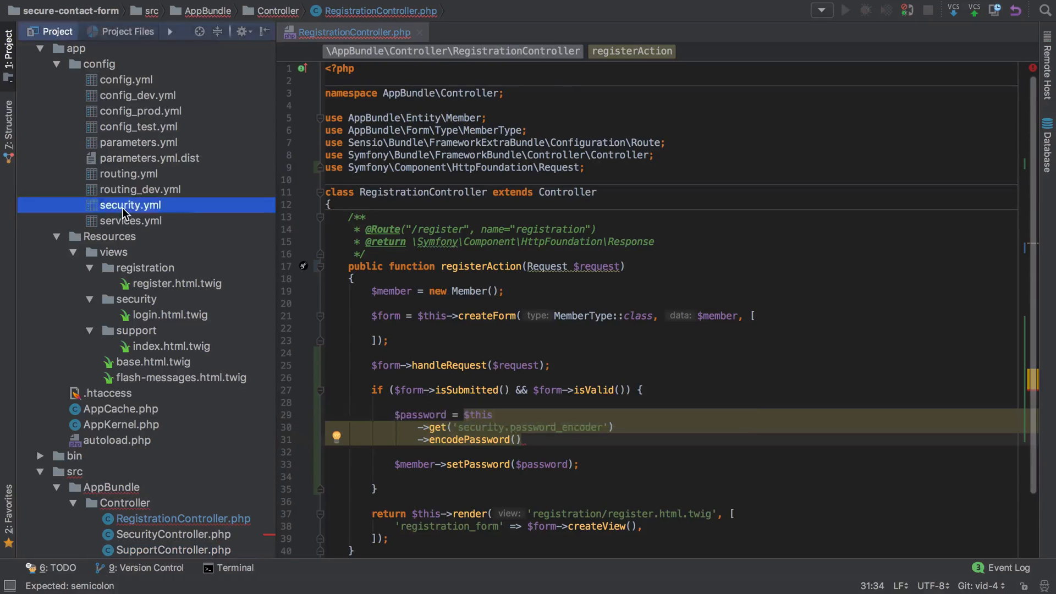
# Step: Check algorithm: bcrypt in security.yml, then split encodePassword() across lines in the controller
pyautogui.doubleClick(131, 204)
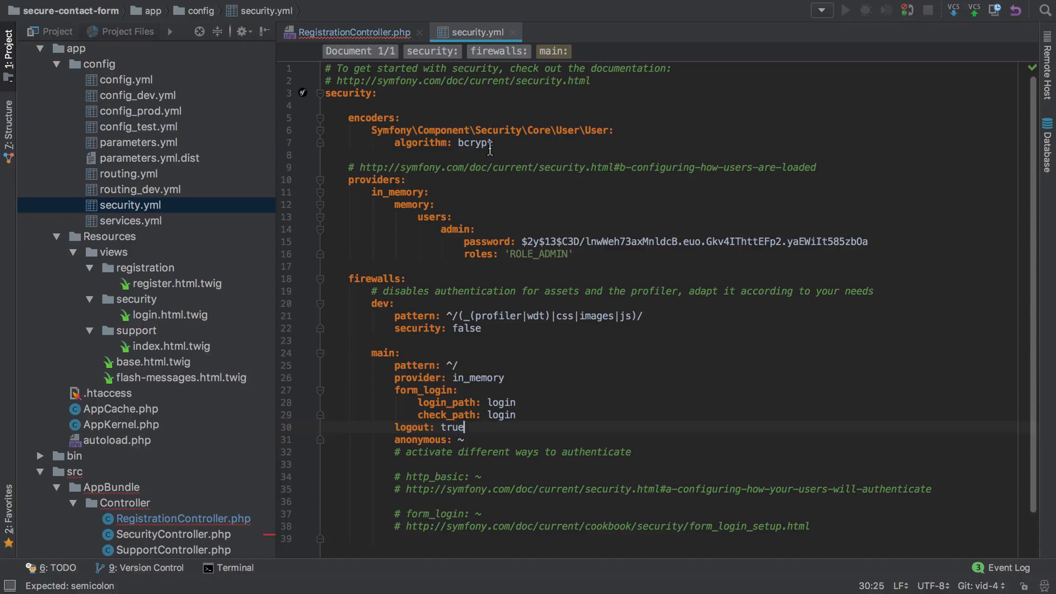
pyautogui.click(354, 32)
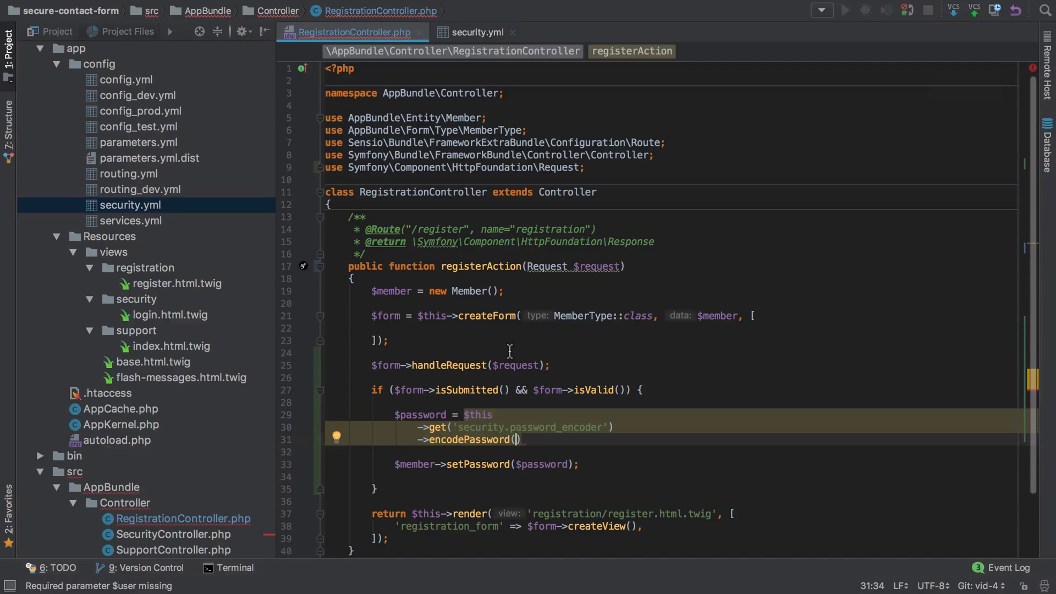
pyautogui.press('enter')
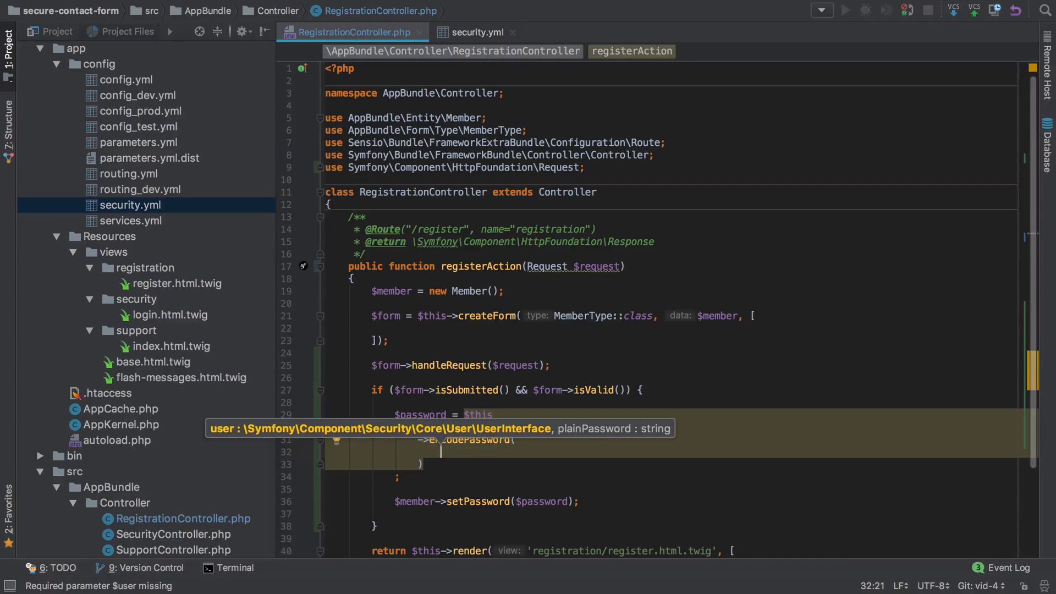
pyautogui.moveTo(720, 373)
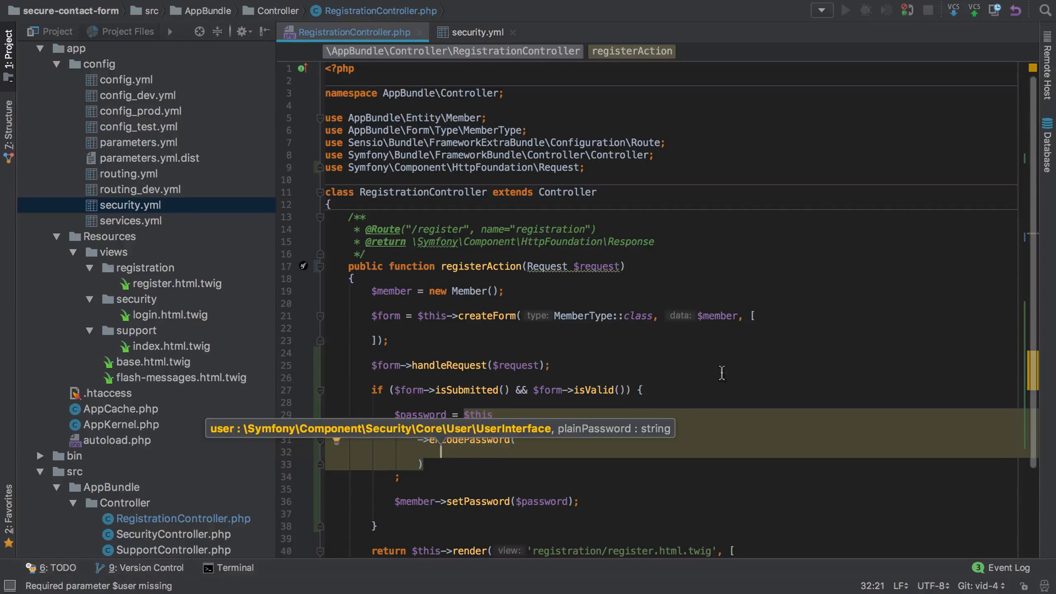
pyautogui.moveTo(623, 438)
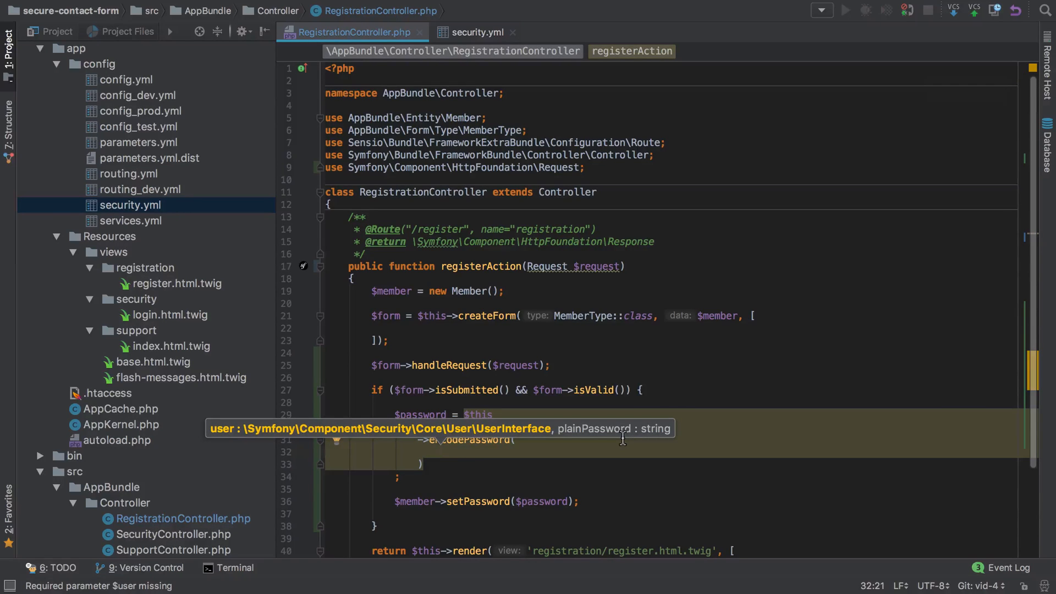
pyautogui.moveTo(258, 401)
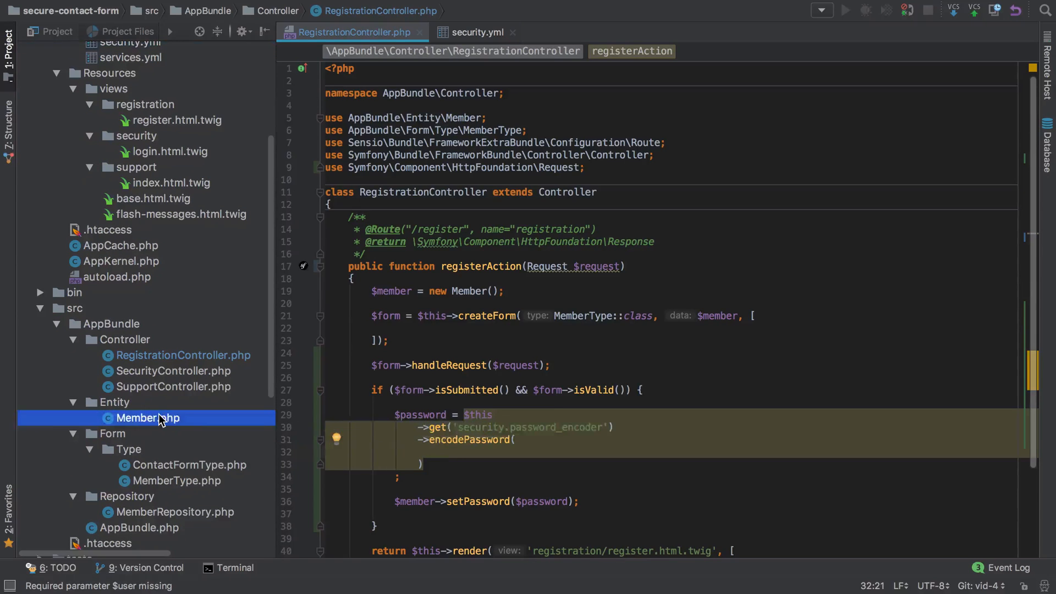
# Step: With Member.php open for reference, pass $member and $member->getPlainPassword() to encodePassword
pyautogui.doubleClick(148, 418)
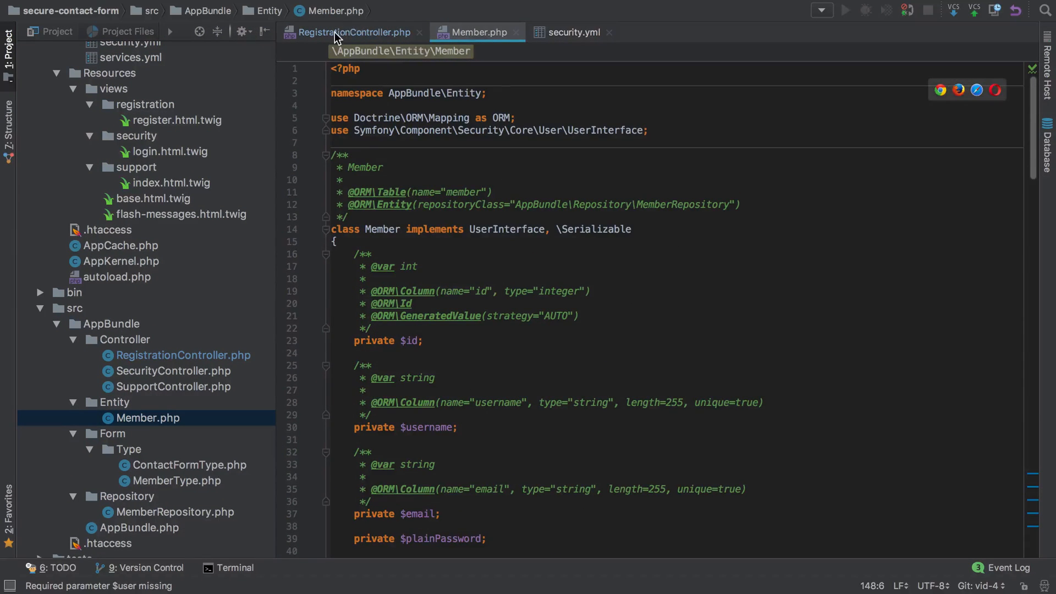
pyautogui.click(350, 32)
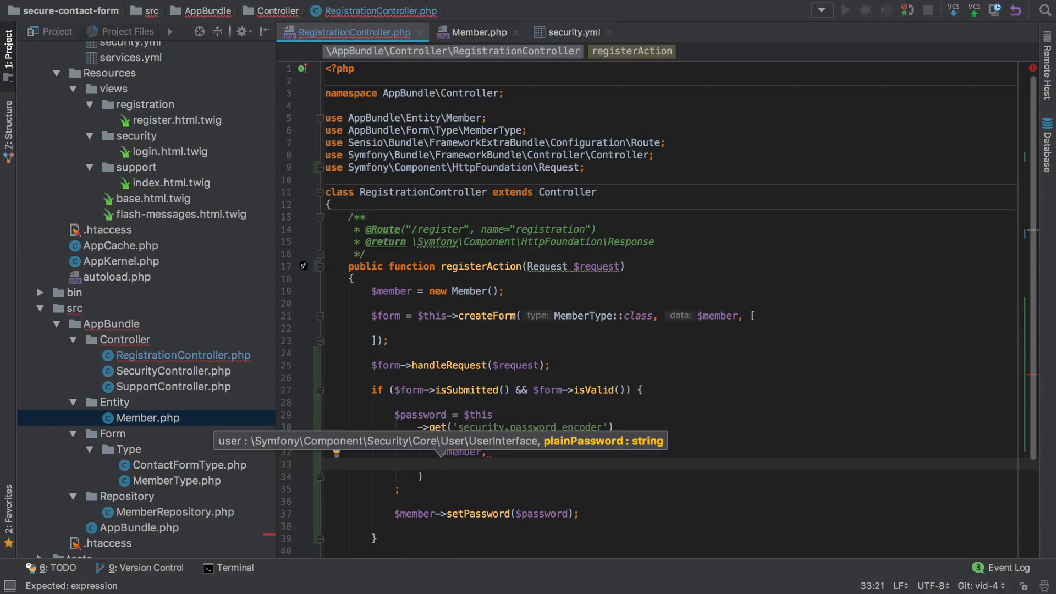
pyautogui.write('$member-')
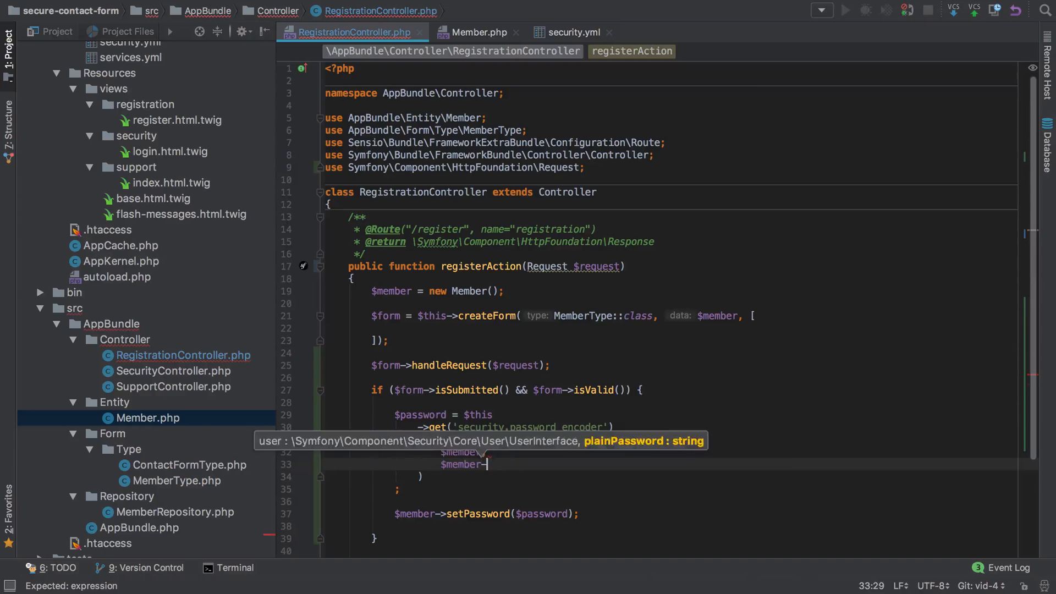
pyautogui.write('->getPlainPassword(')
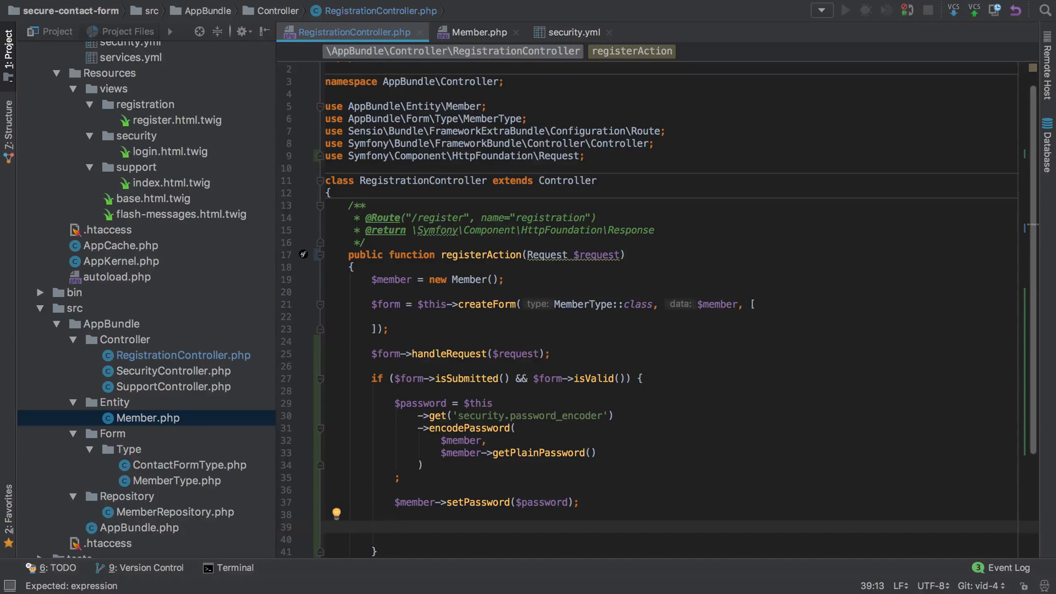
# Step: Begin an $em = line after the setPassword call
pyautogui.click(396, 527)
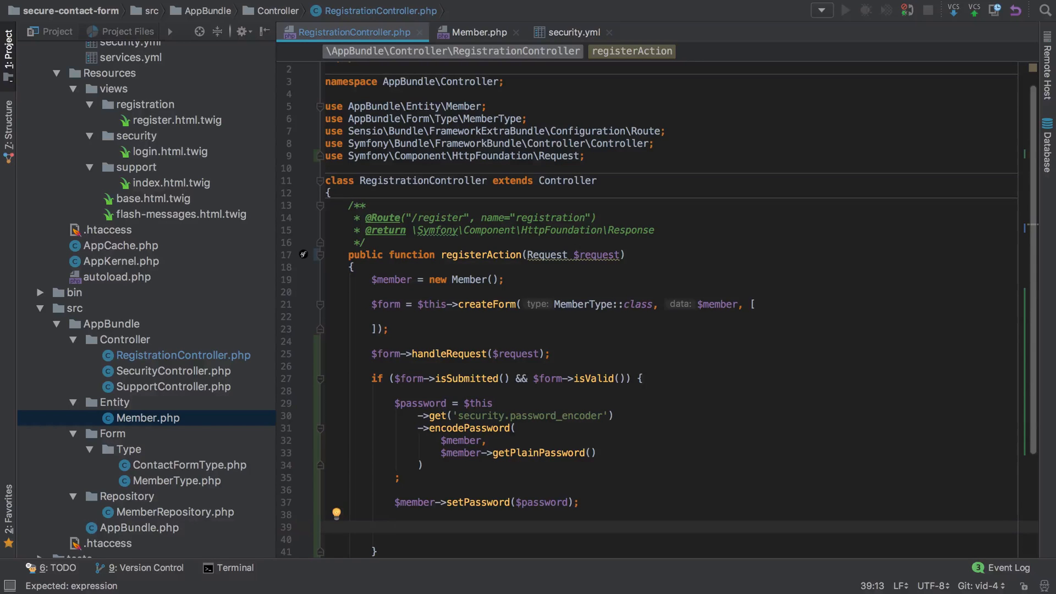
pyautogui.write('$em =')
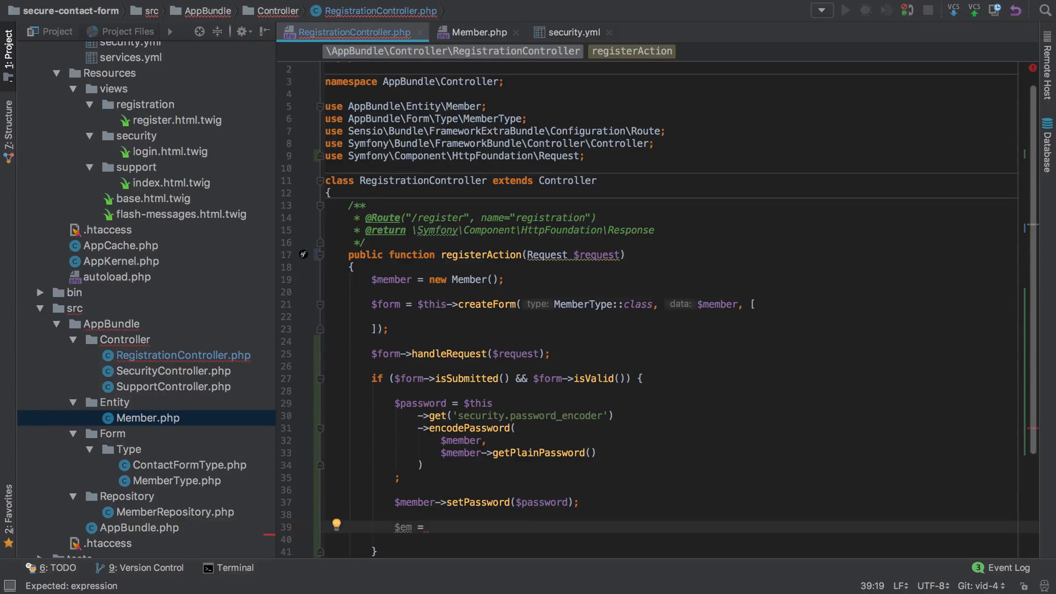
# Step: Get the Doctrine manager as $em and call $em->persist($member) then $em->flush()
pyautogui.write('$this->getDoctrine()->ge')
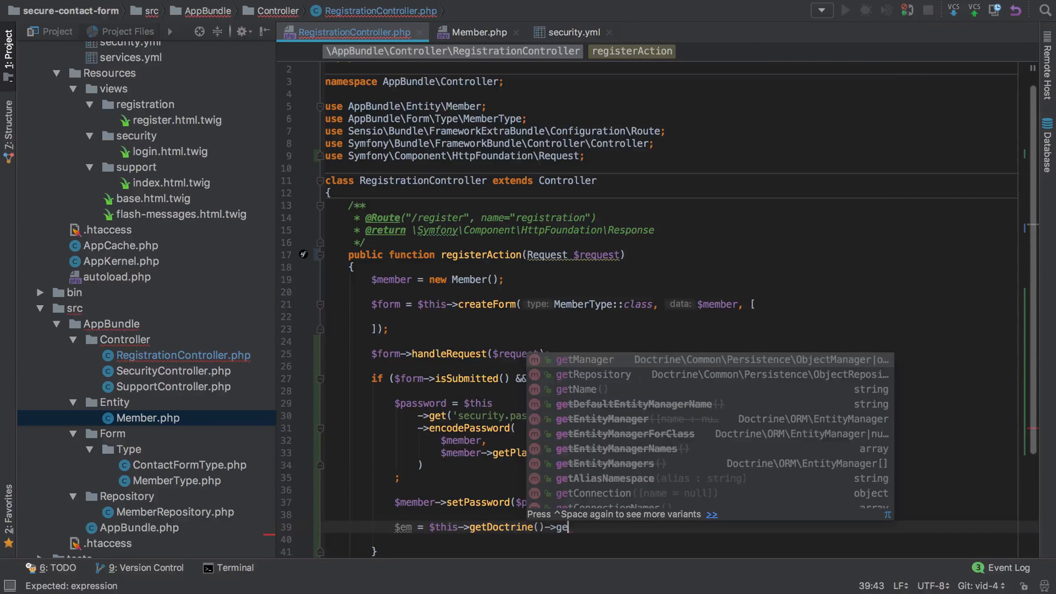
pyautogui.click(584, 359)
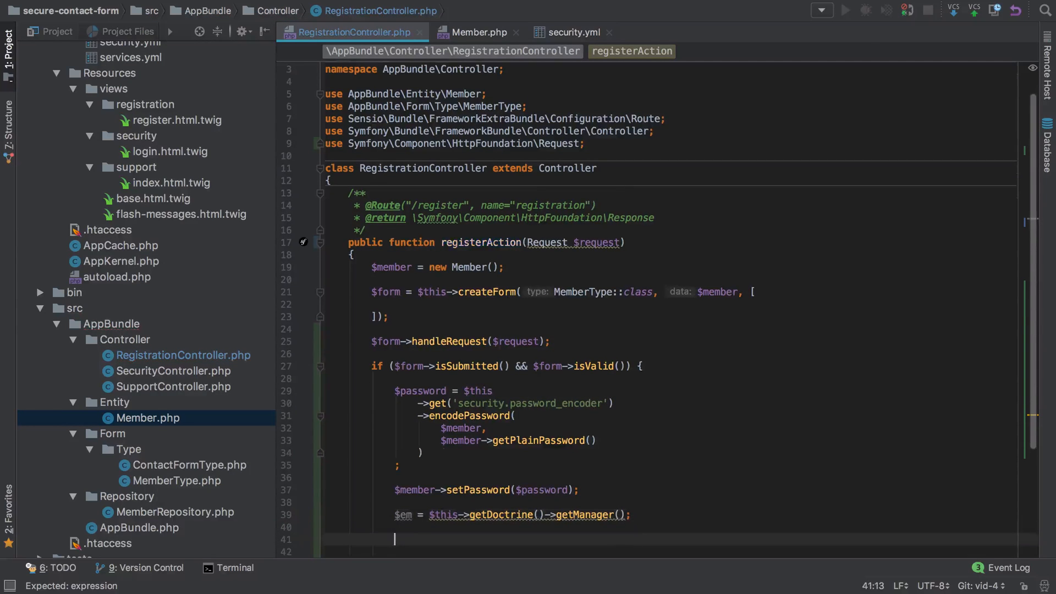
pyautogui.write('$em')
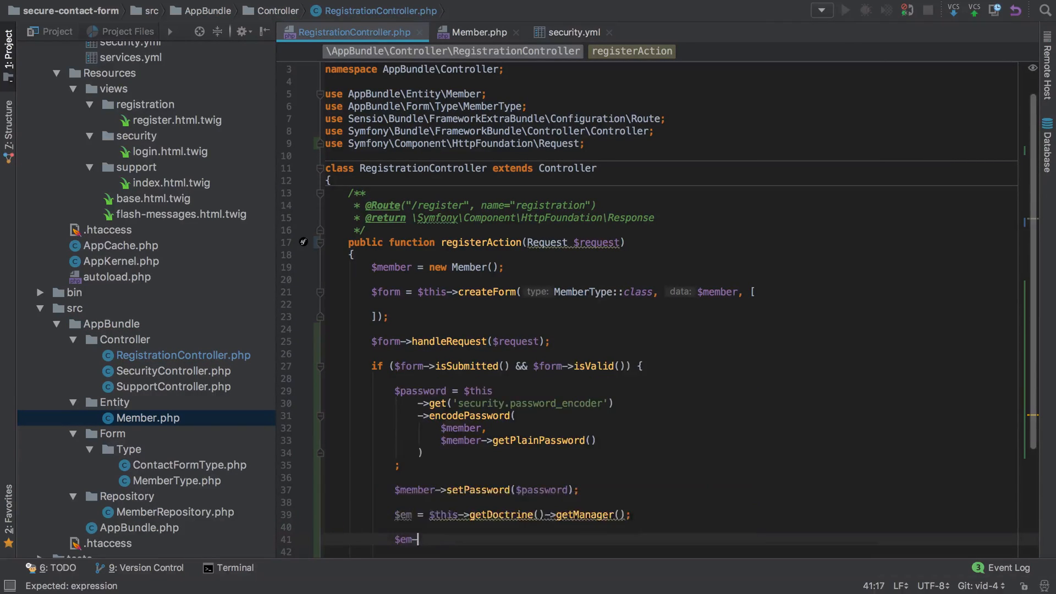
pyautogui.write('->persist($member);')
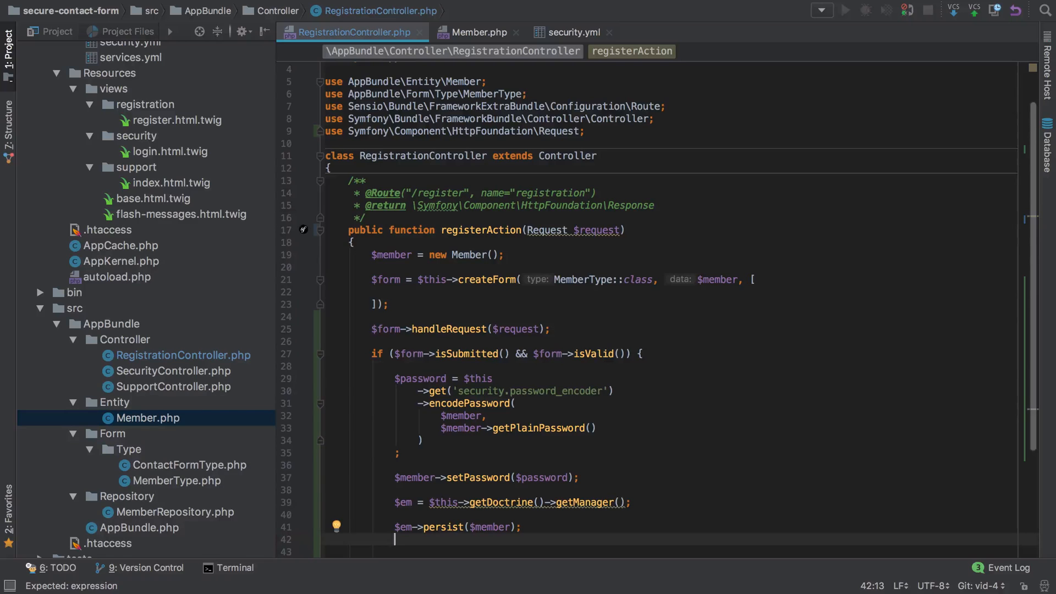
pyautogui.write('$em->')
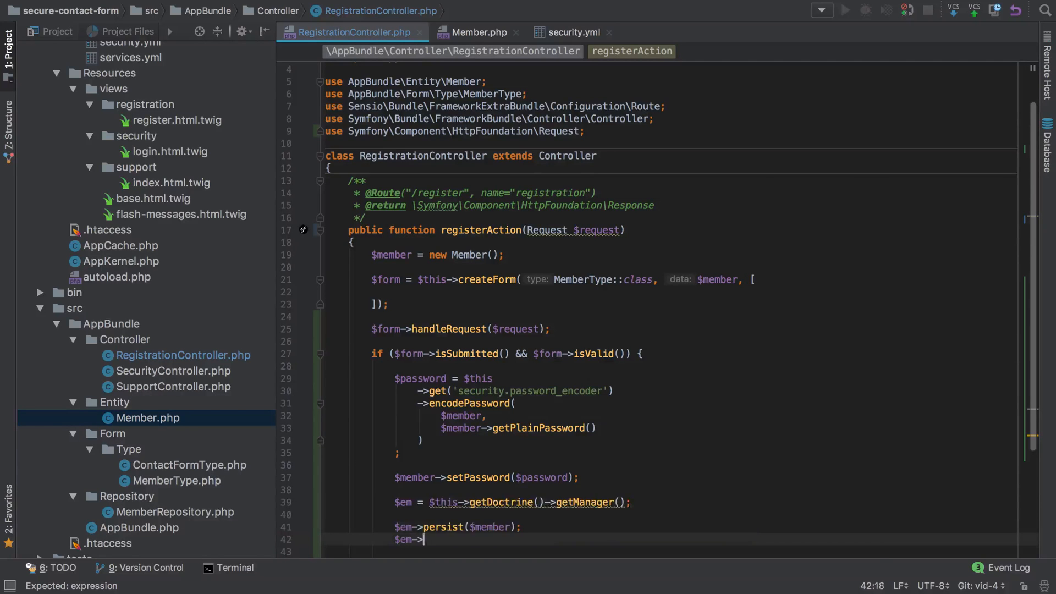
pyautogui.write('flush();')
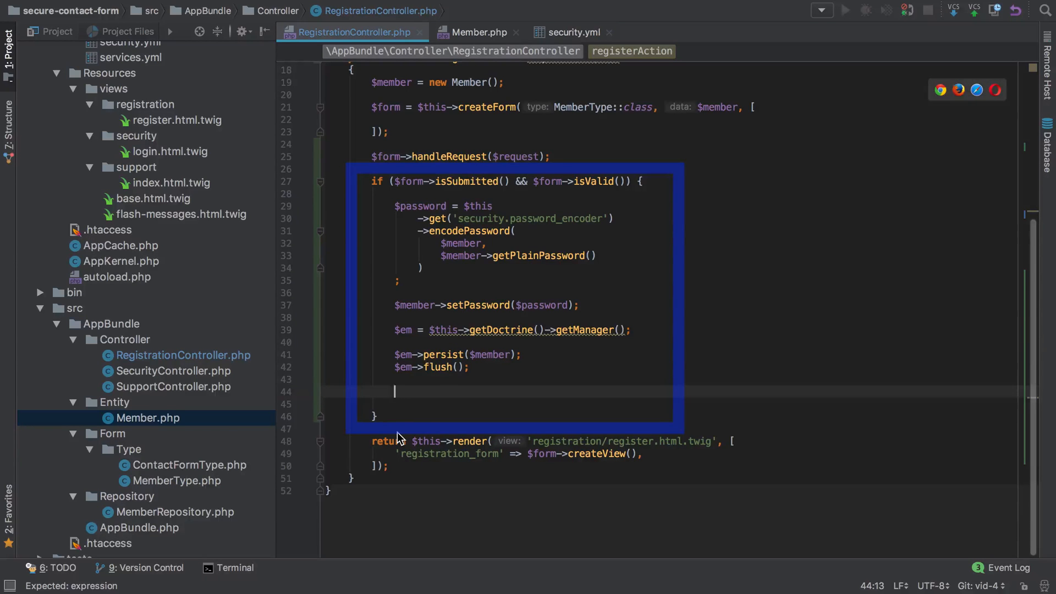
pyautogui.write("$this->addFlash('success', 'You are now successfully registered!');")
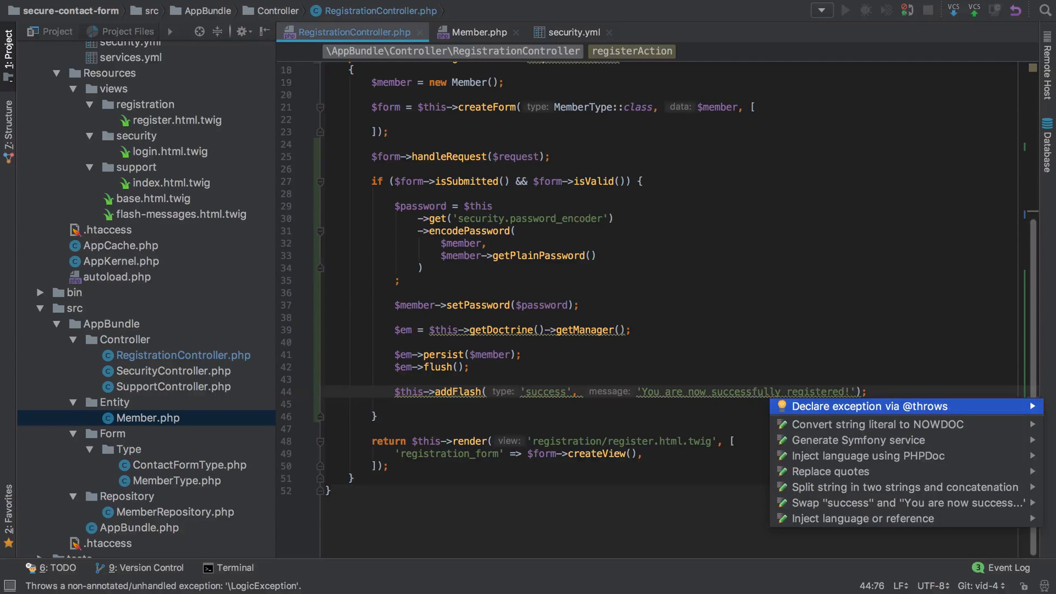
pyautogui.click(869, 406)
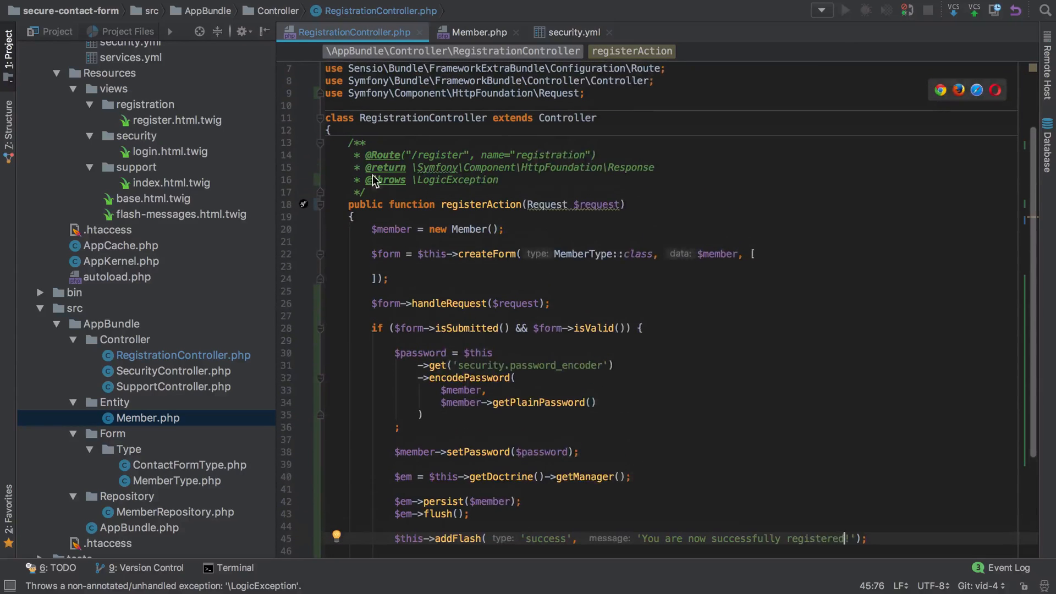
pyautogui.scroll(-3)
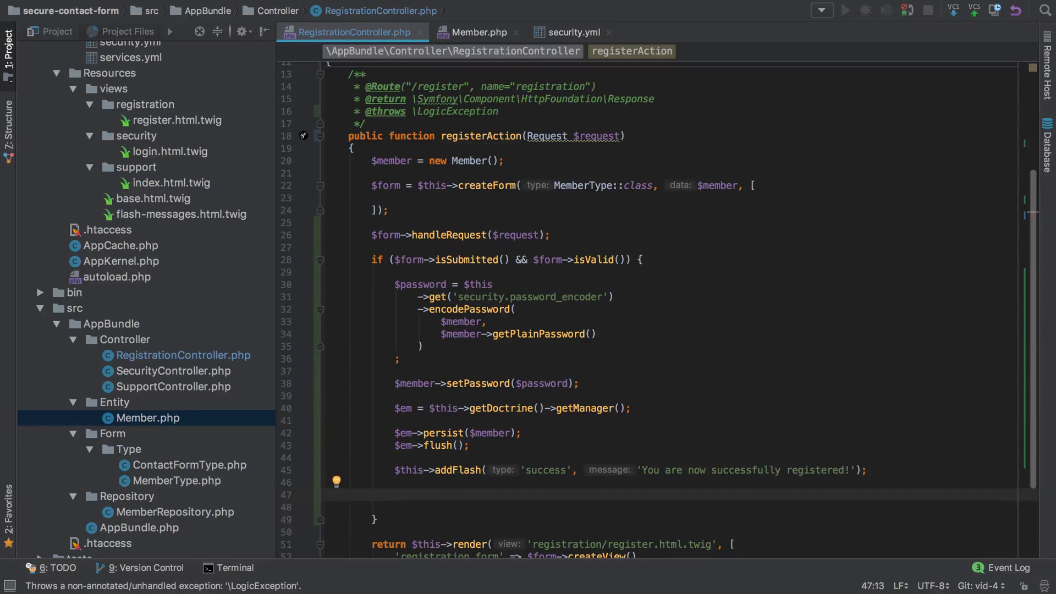
pyautogui.write('$this->')
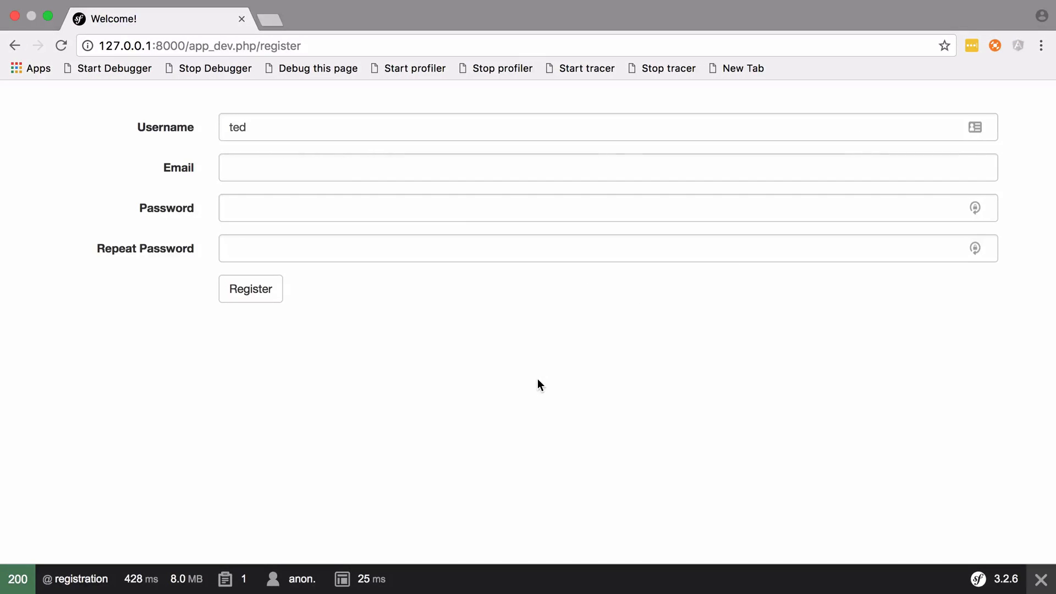
pyautogui.click(250, 289)
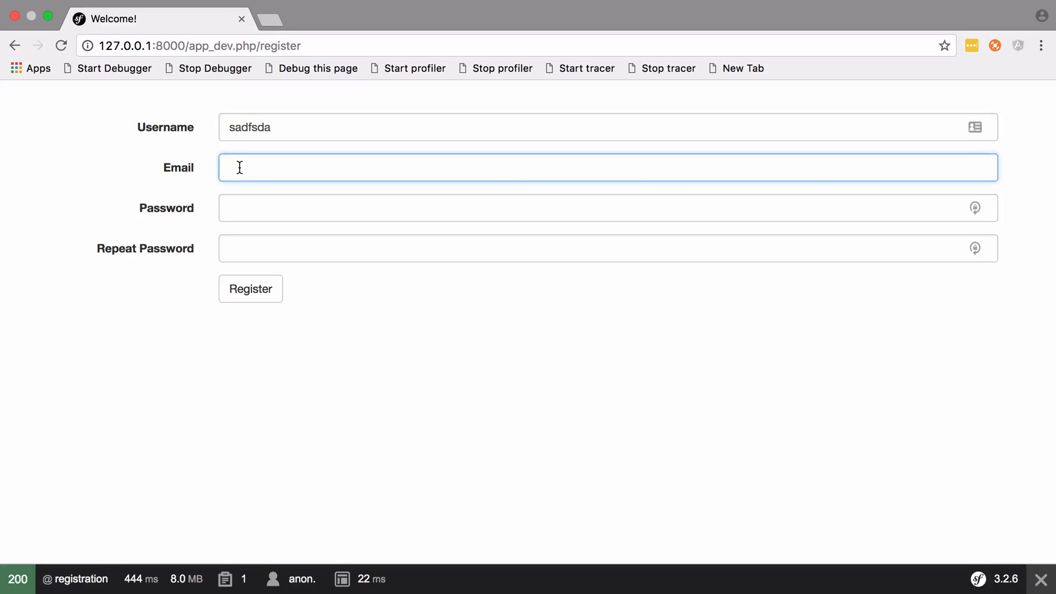
pyautogui.write('a@b.com')
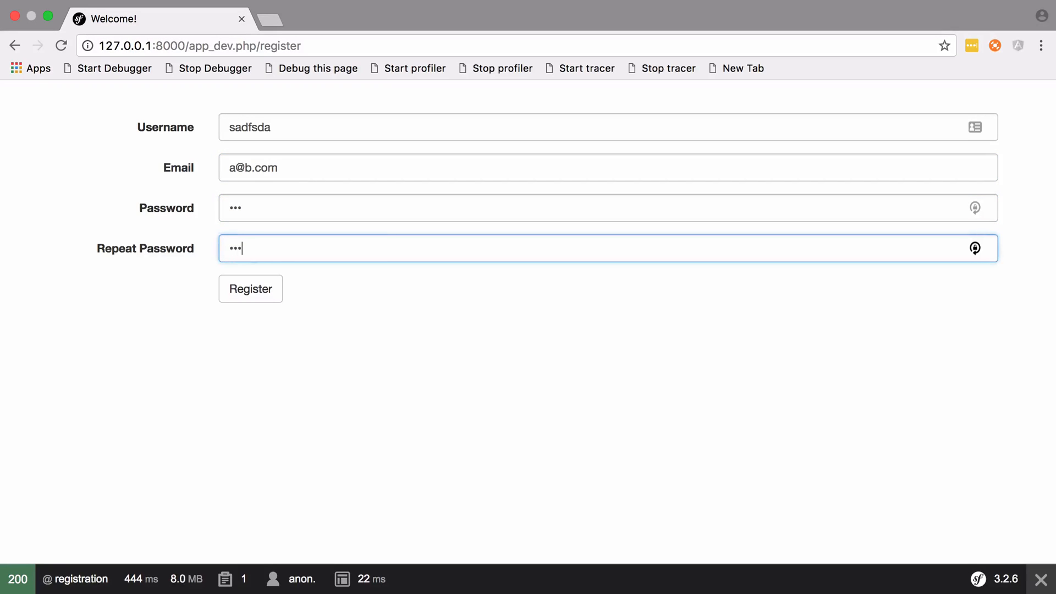
pyautogui.click(249, 288)
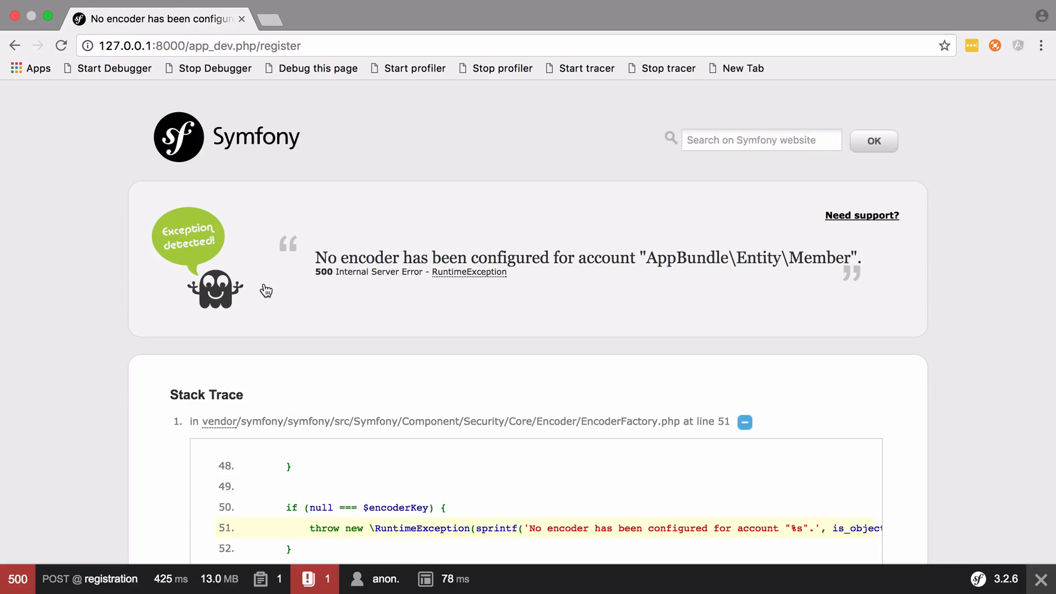
pyautogui.moveTo(856, 263)
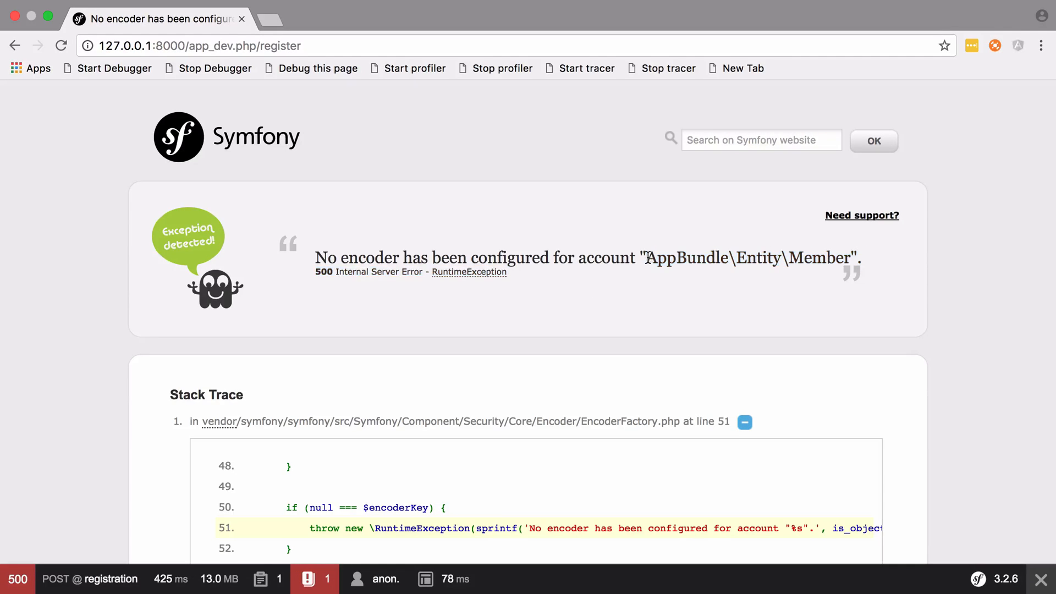
pyautogui.doubleClick(754, 257)
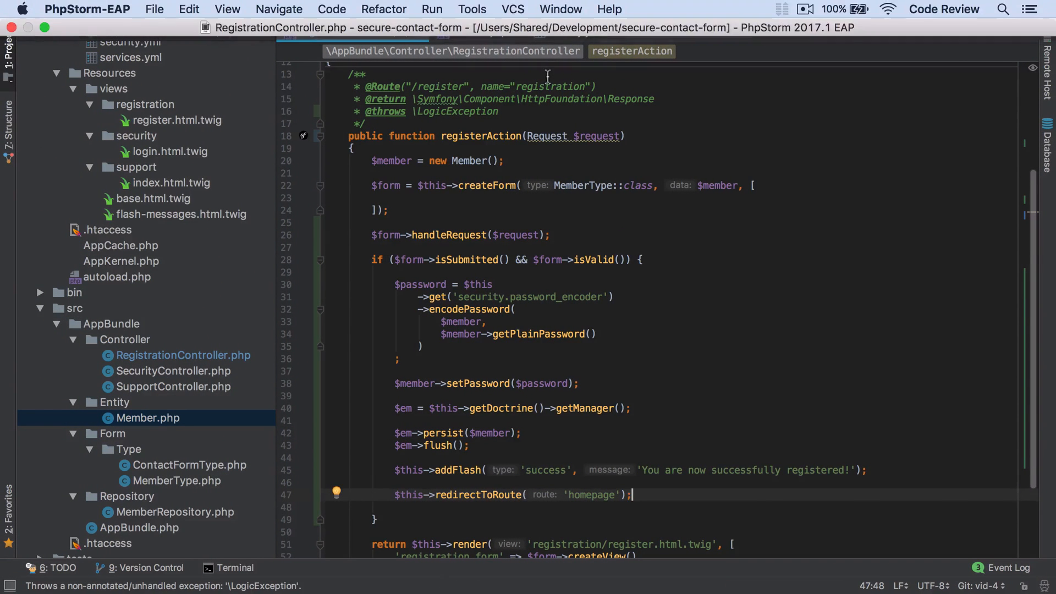
# Step: In security.yml encoders, start an AppBundle\Entity\Member entry with its algorithm
pyautogui.click(571, 32)
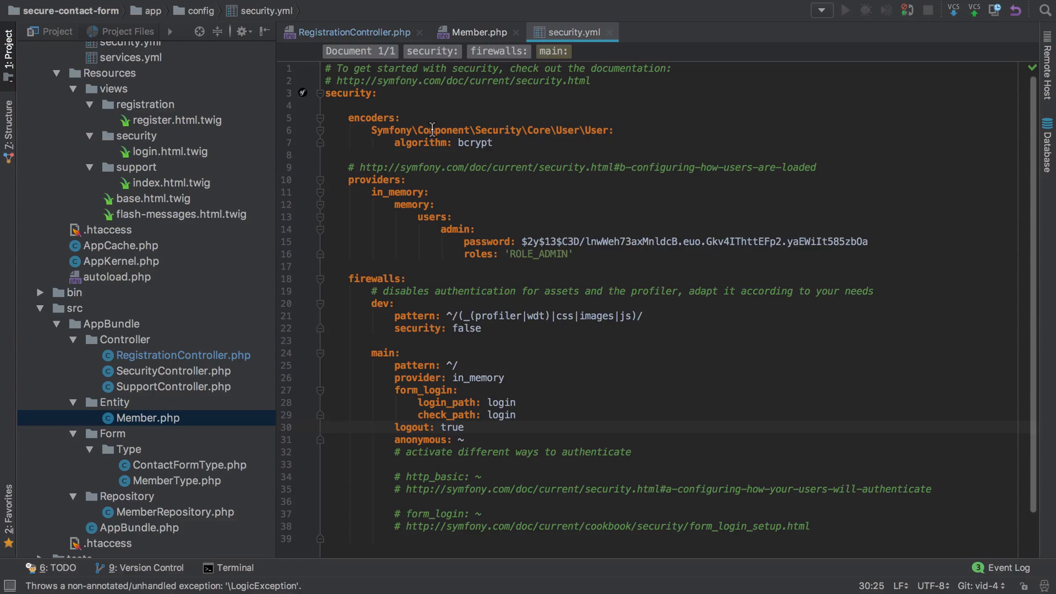
pyautogui.write('AppBundle\\Entity\\Membe')
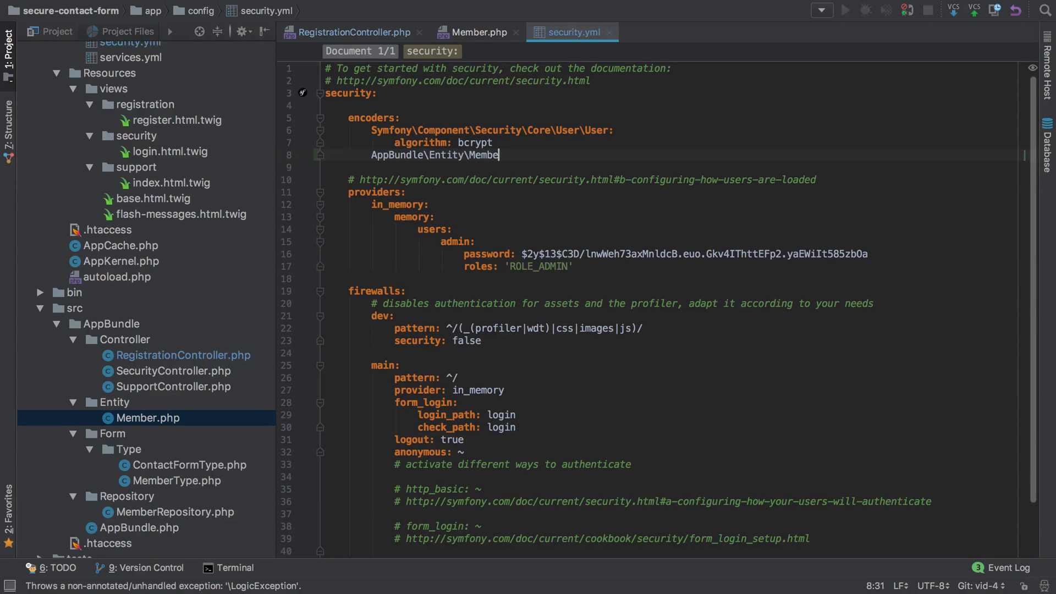
pyautogui.write('al')
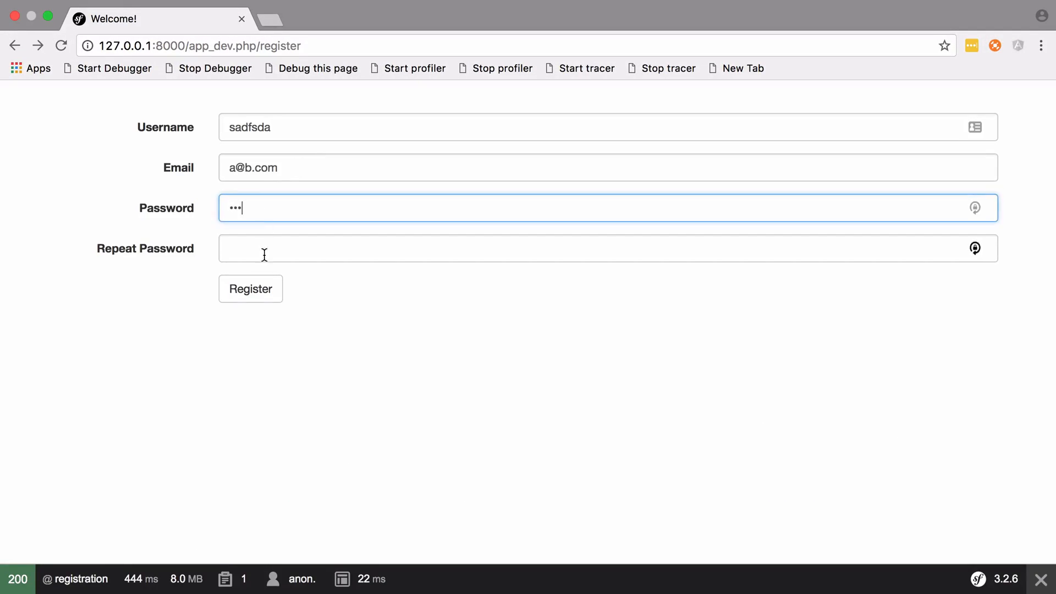
# Step: Resubmit the form with the repeated password, then run php bin/console doctrine:schema:update --force
pyautogui.click(250, 288)
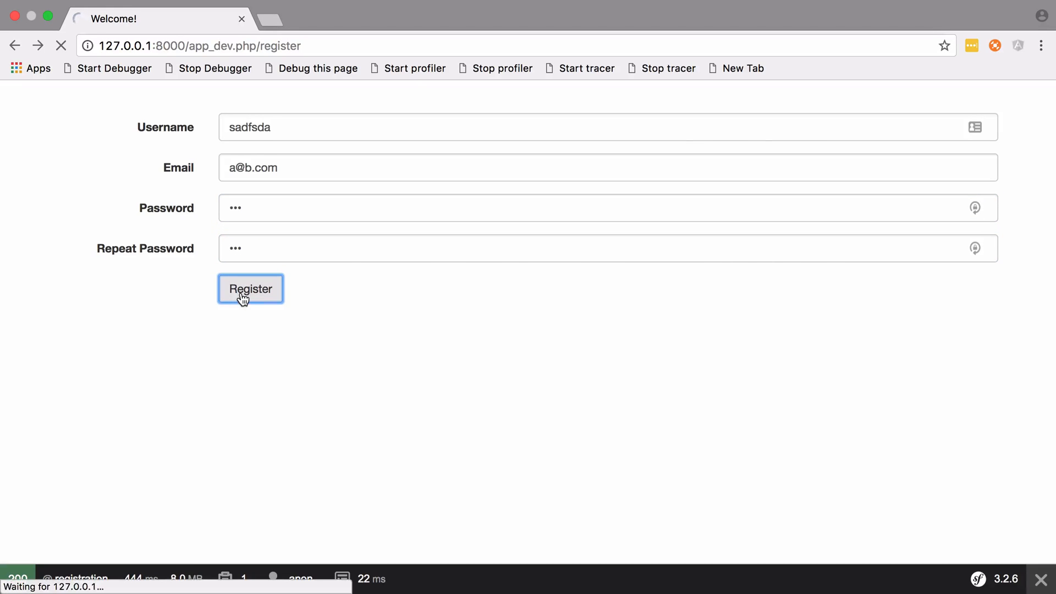
pyautogui.click(249, 289)
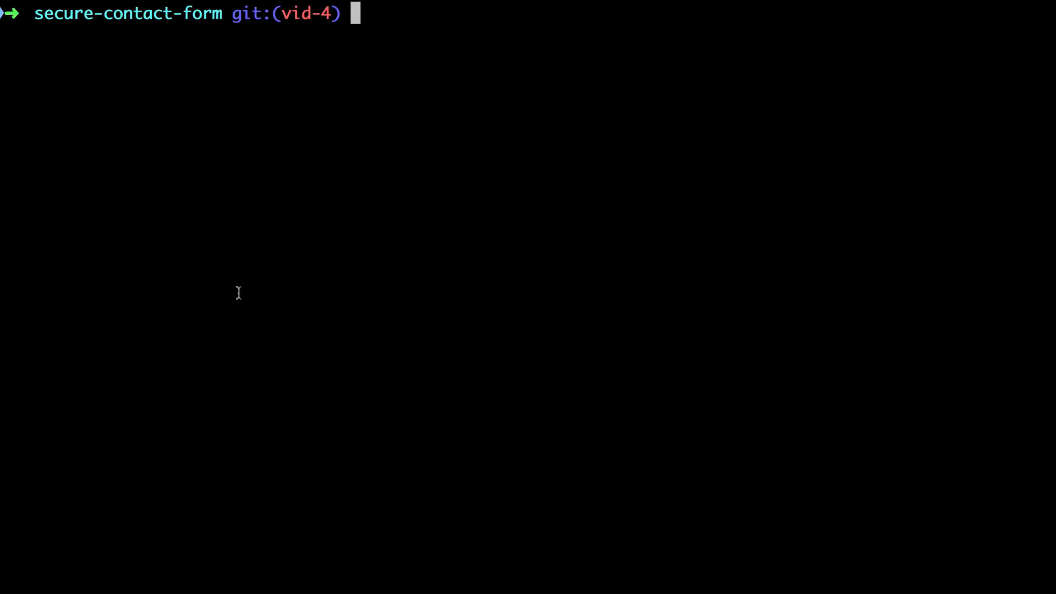
pyautogui.write('php bin/console doct')
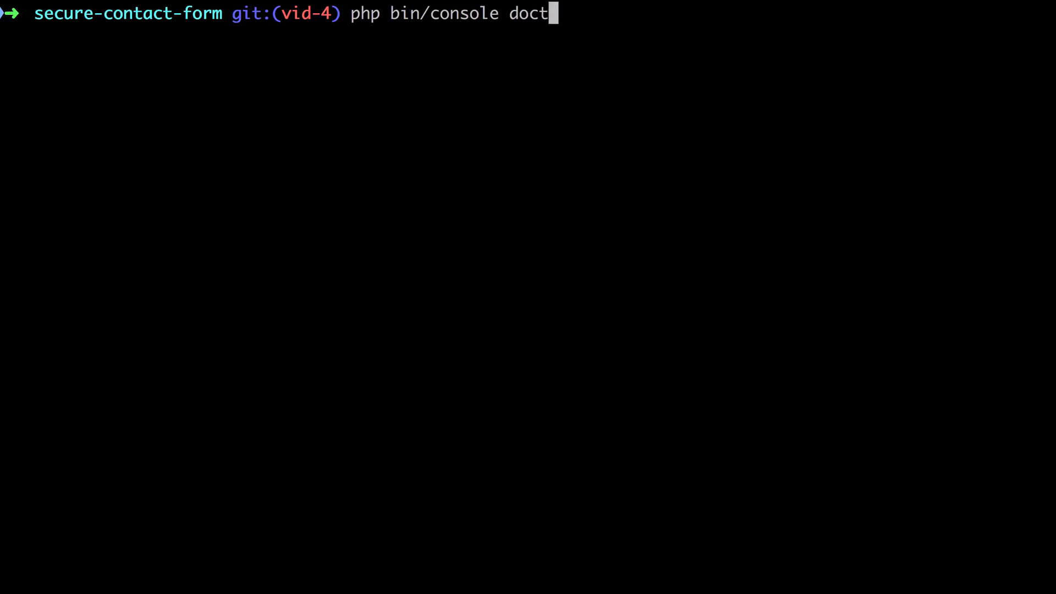
pyautogui.write('rine:schema:update --f')
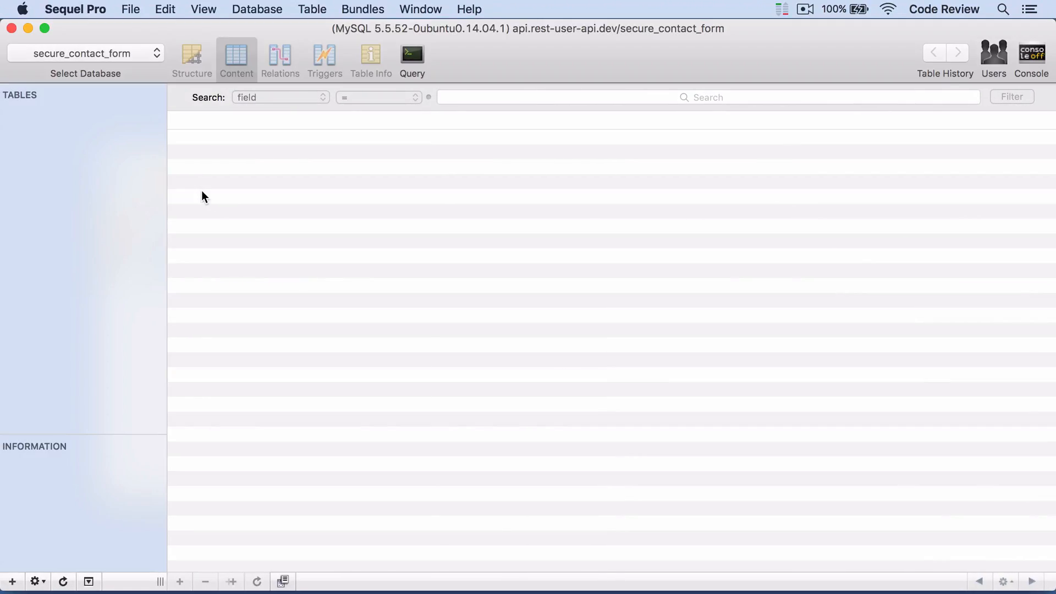
# Step: Refresh the tables via Database > Refresh Tables so the new member table appears
pyautogui.click(256, 8)
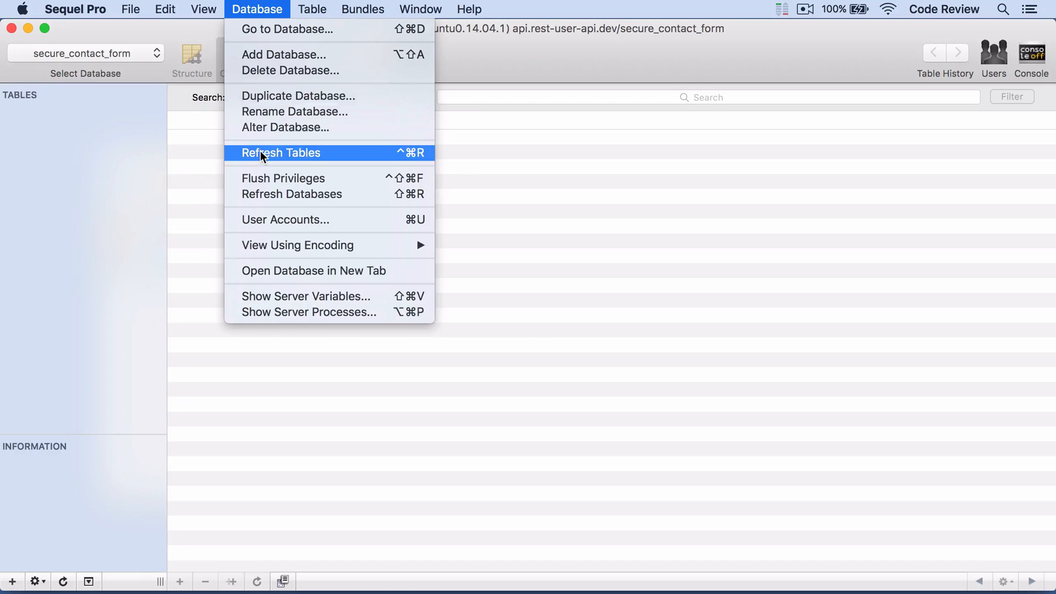
pyautogui.click(281, 152)
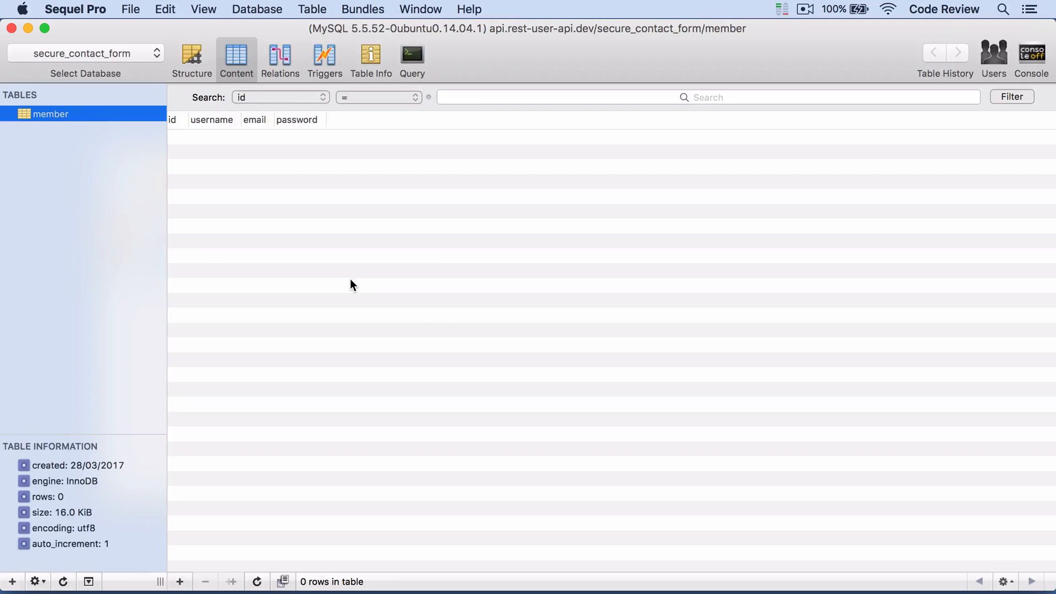
pyautogui.moveTo(262, 128)
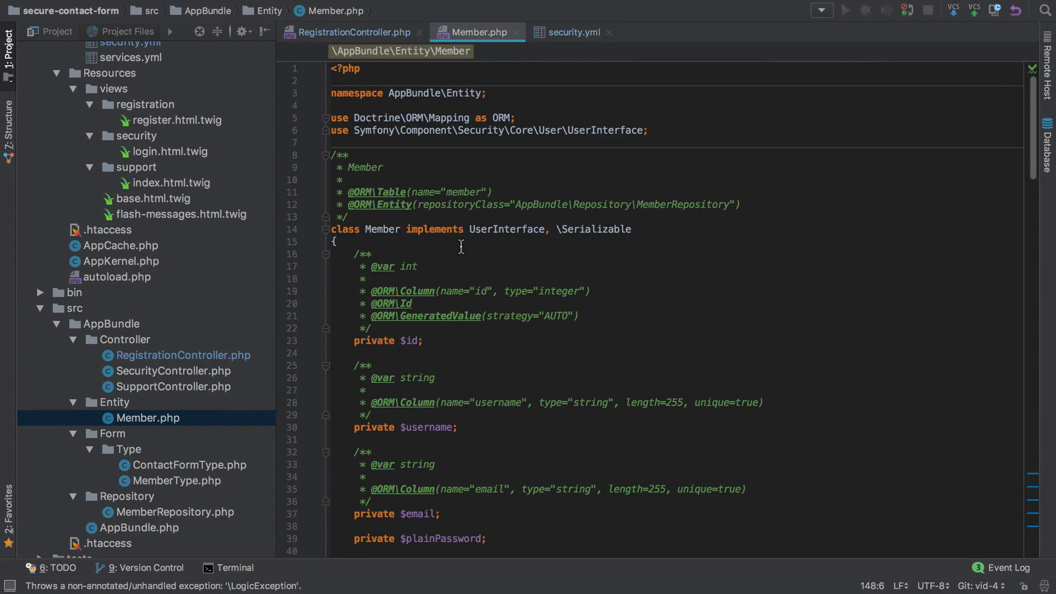
pyautogui.scroll(-3)
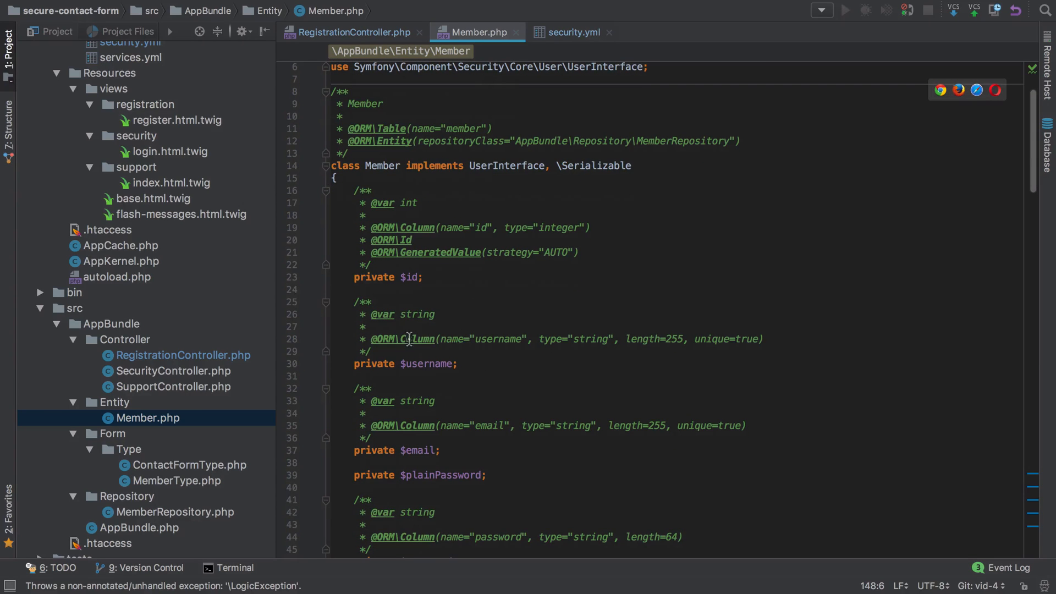
pyautogui.moveTo(489, 533)
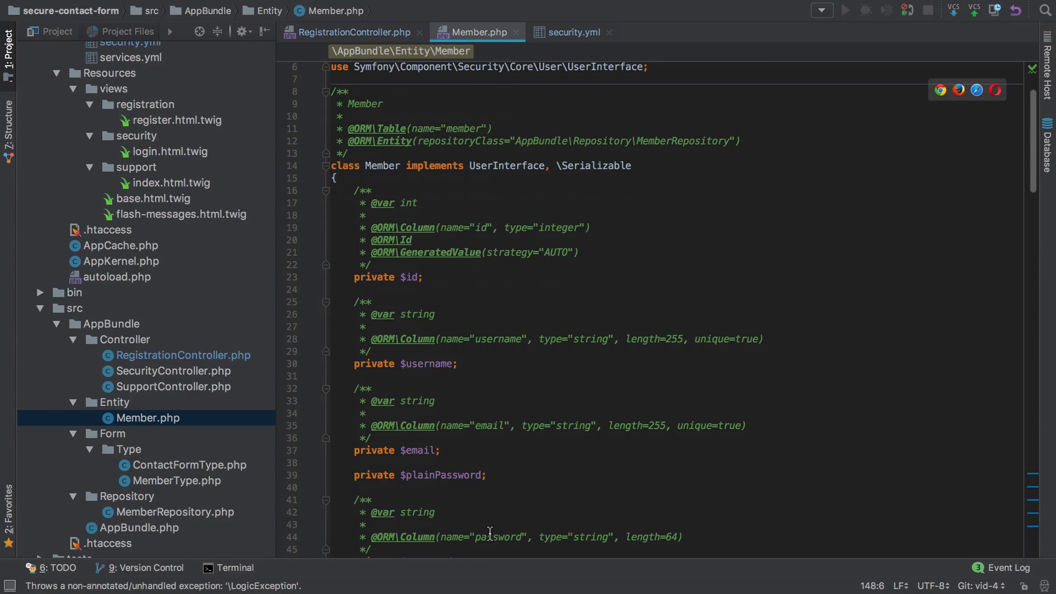
pyautogui.scroll(-3)
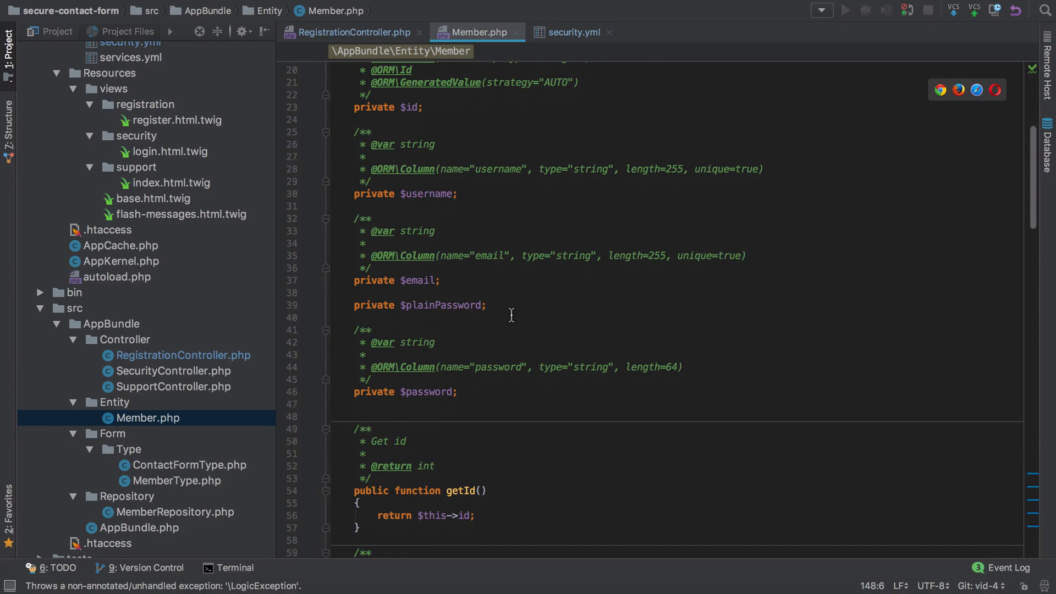
pyautogui.moveTo(430, 304)
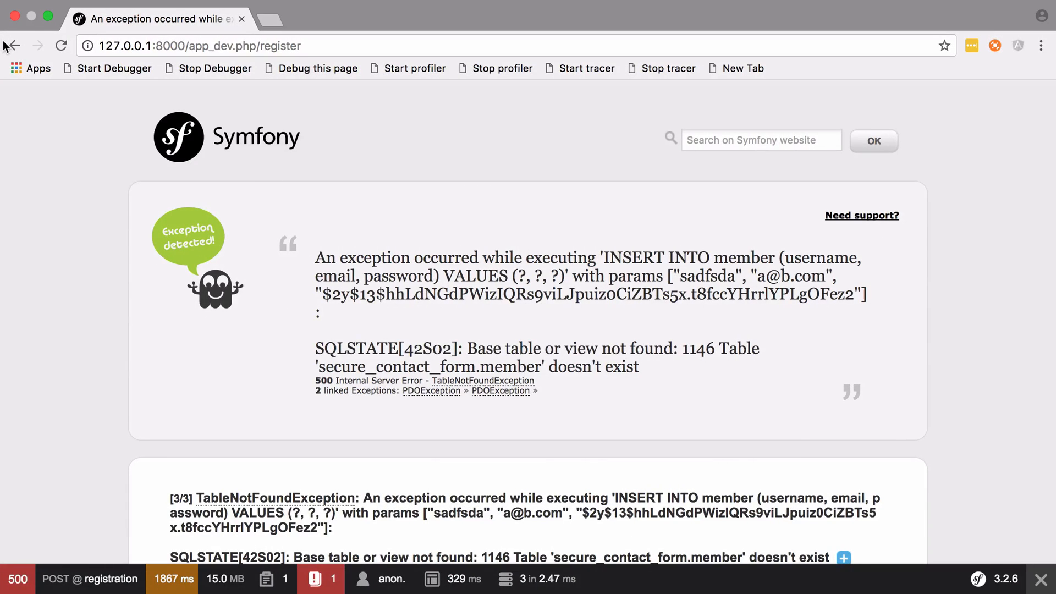
# Step: Go back, re-enter the passwords and register, getting the success flash message
pyautogui.click(15, 45)
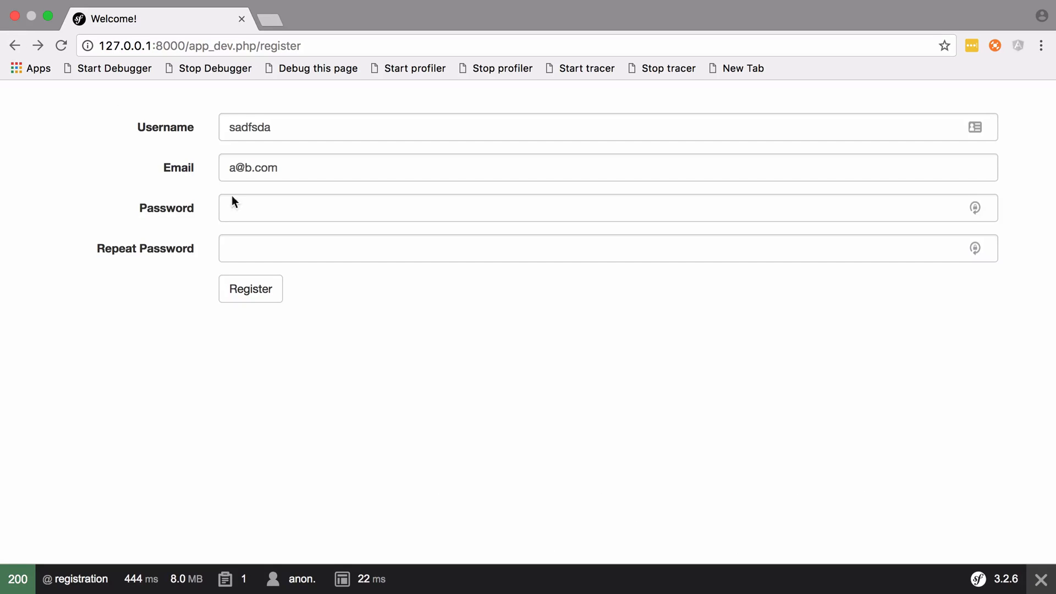
pyautogui.click(250, 288)
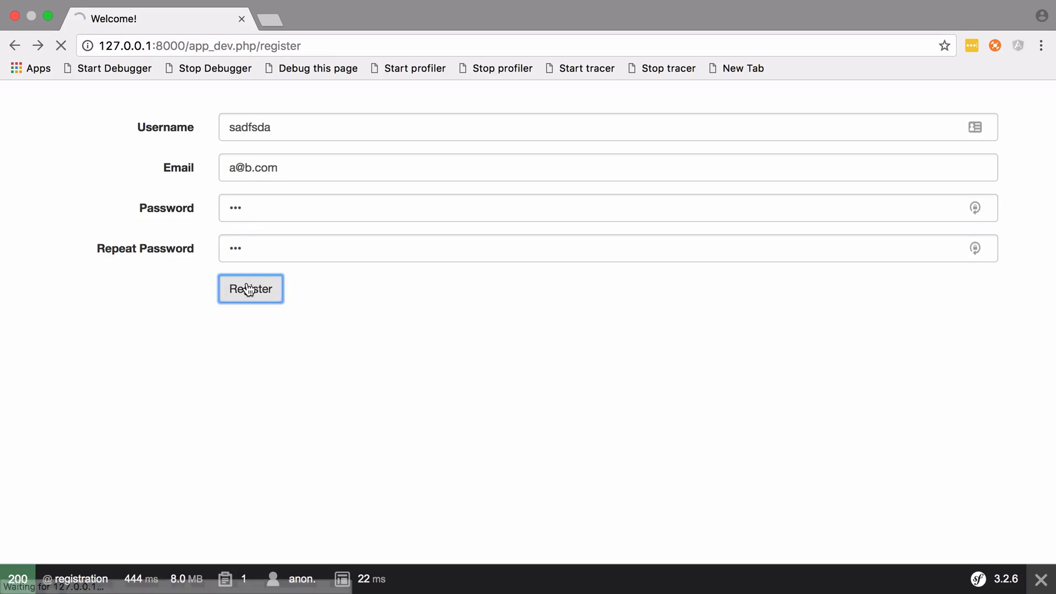
pyautogui.click(249, 288)
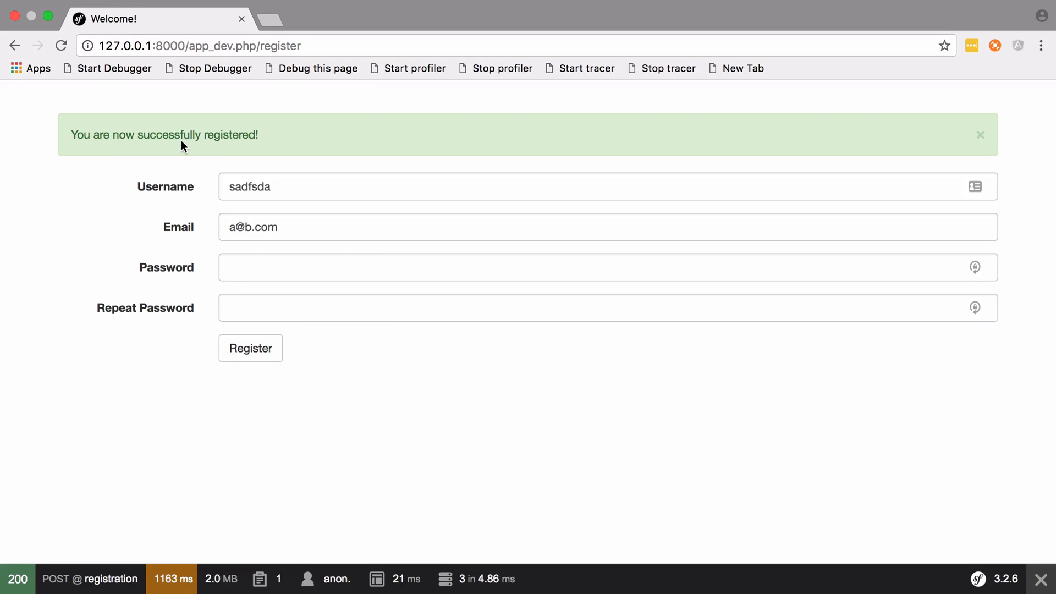
pyautogui.moveTo(411, 168)
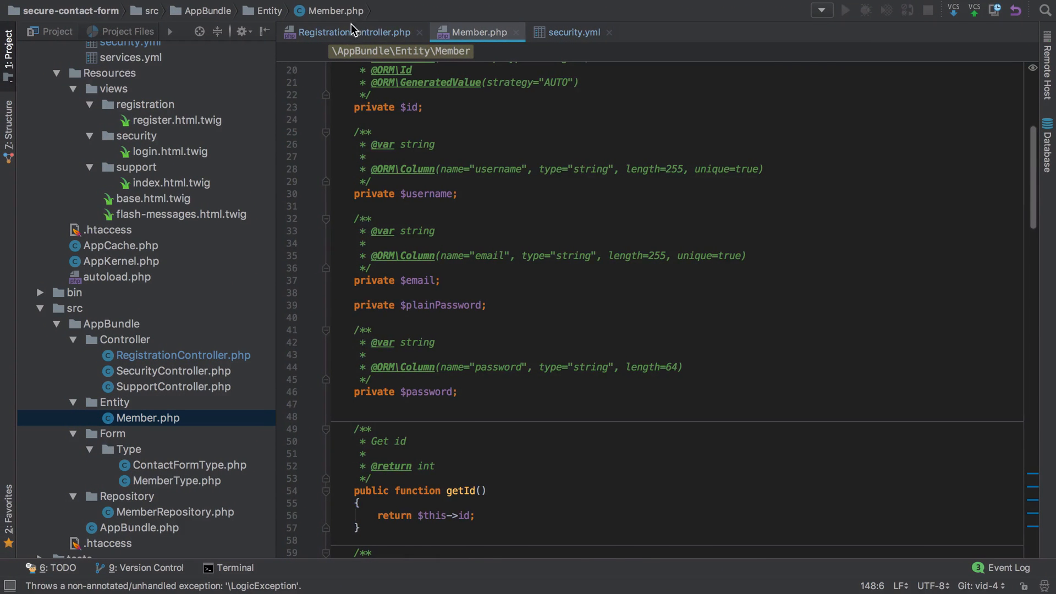
# Step: In RegistrationController.php, return the redirectToRoute('homepage') after saving the member
pyautogui.click(350, 32)
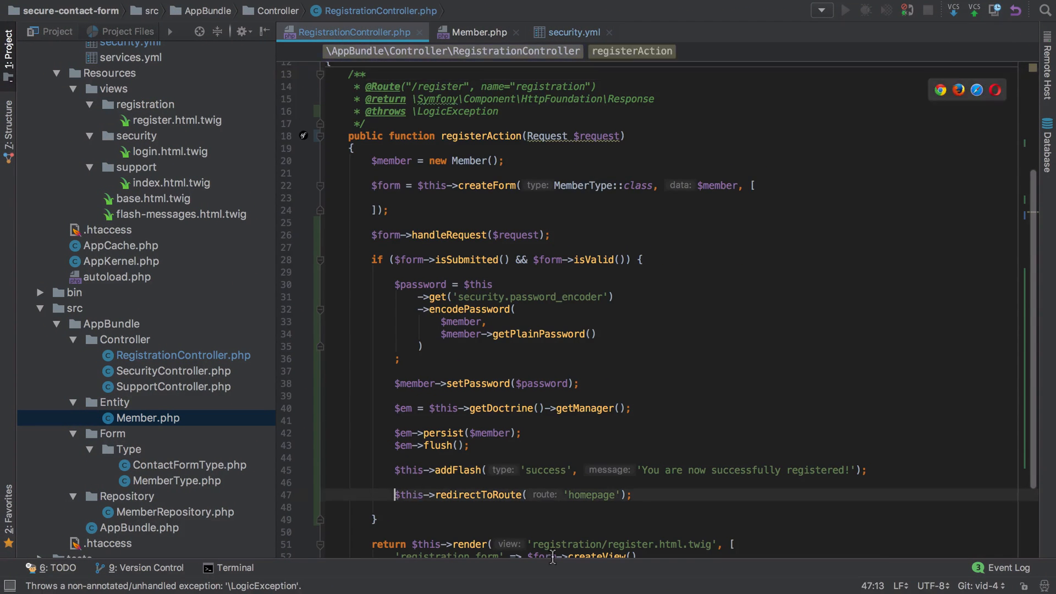
pyautogui.write('return')
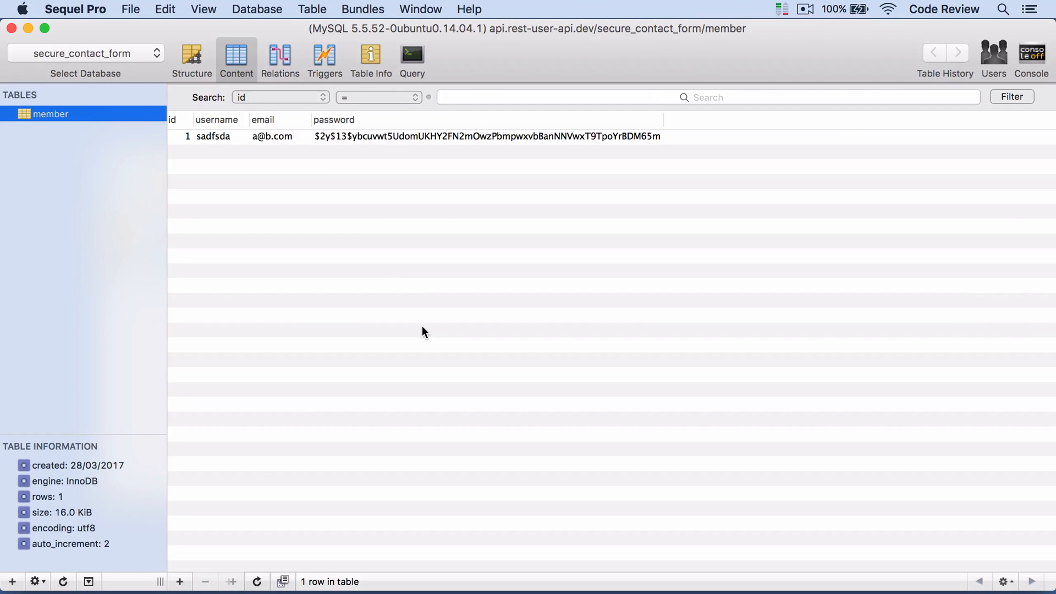
pyautogui.moveTo(261, 146)
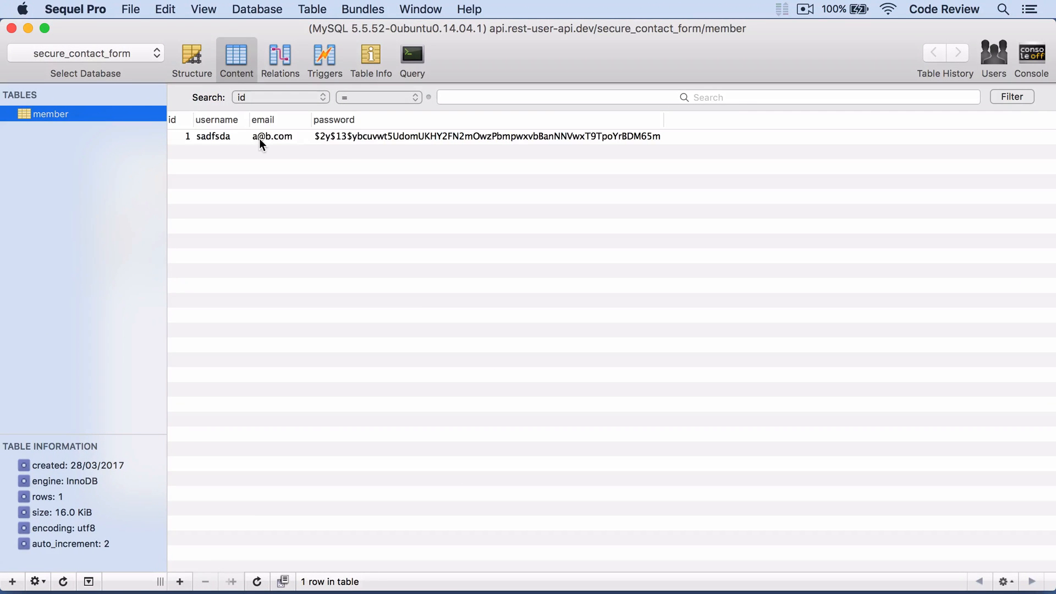
pyautogui.moveTo(434, 266)
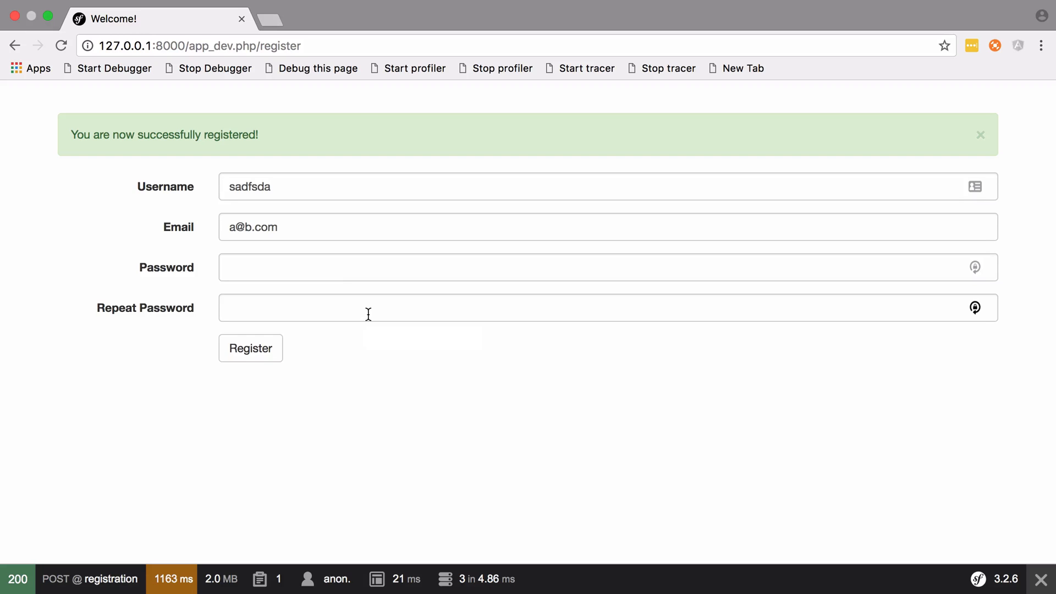
pyautogui.moveTo(287, 215)
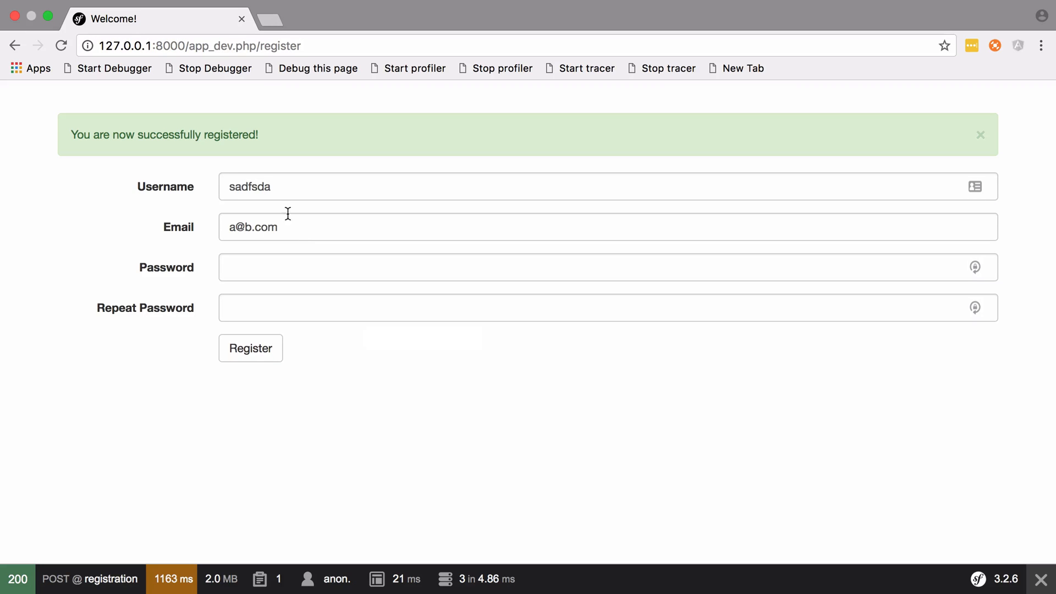
pyautogui.moveTo(256, 328)
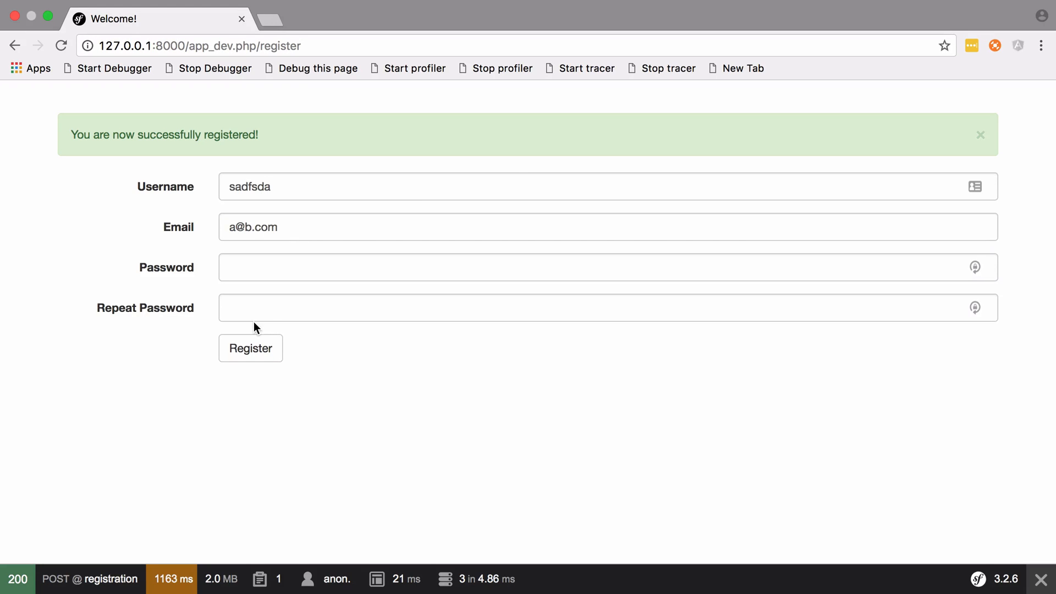